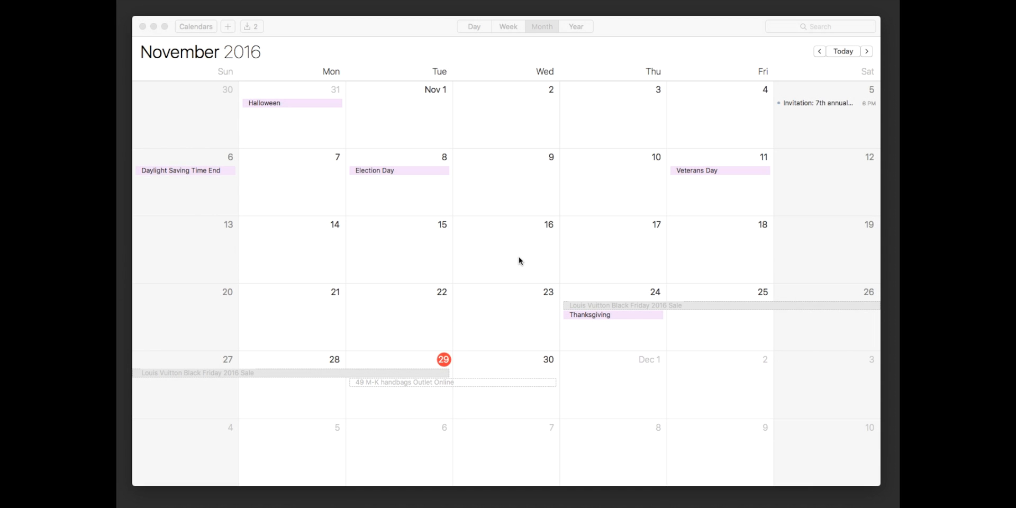
mouse_move(531, 340)
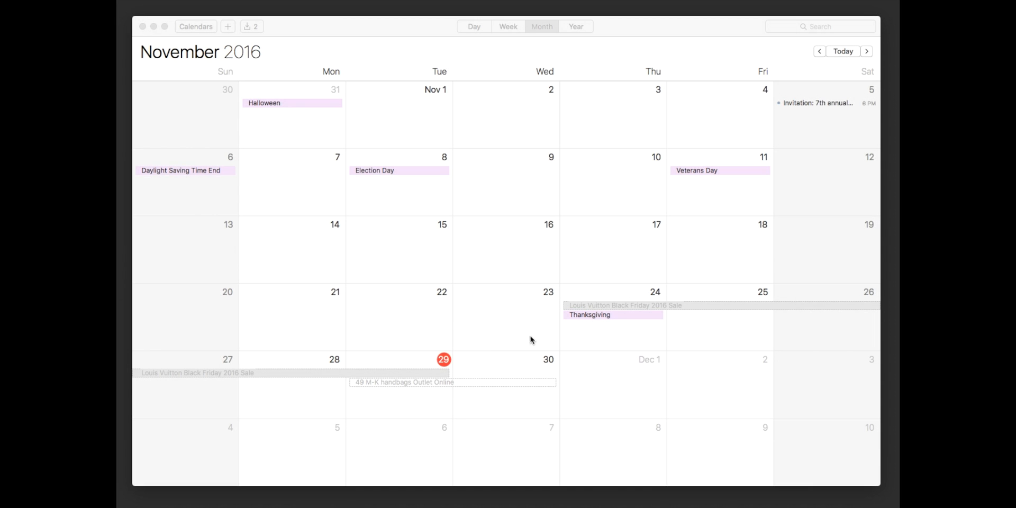
mouse_move(464, 404)
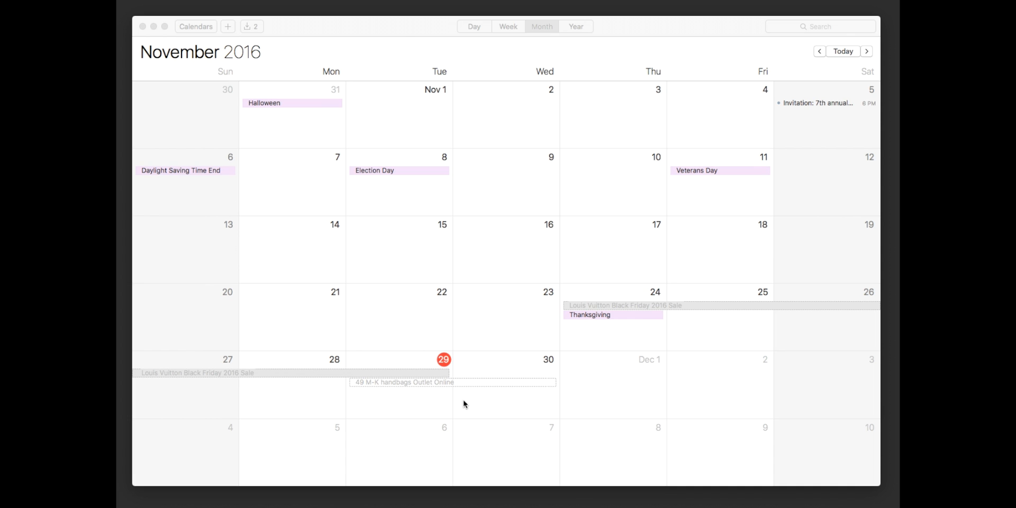
mouse_move(623, 386)
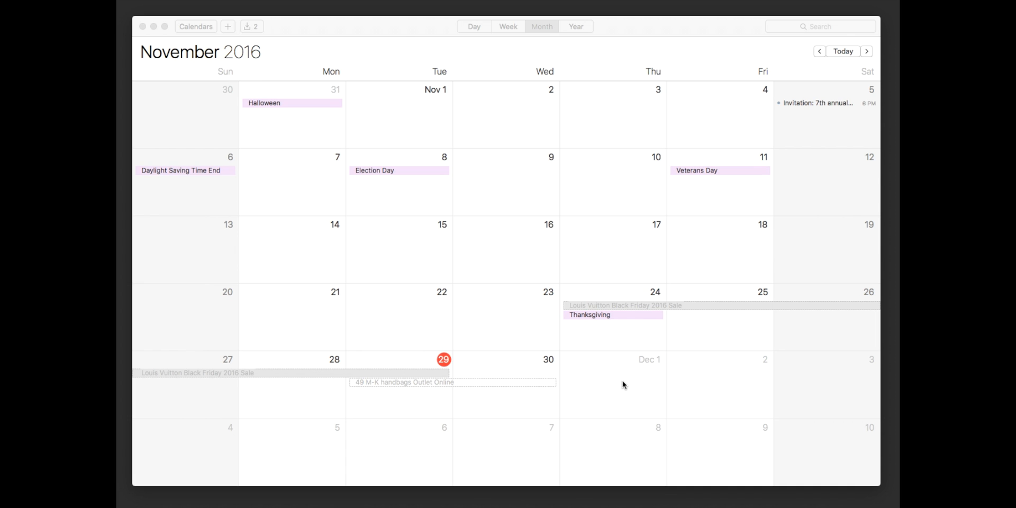
mouse_move(601, 385)
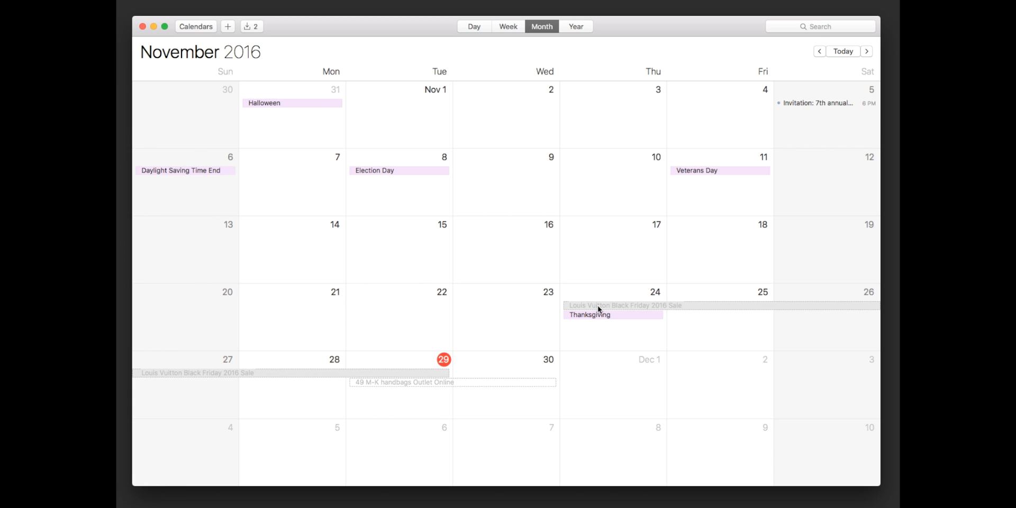
On the Mac, start declining the Louis Vuitton Black Friday 2016 Sale invitation, then back out.
right_click(589, 314)
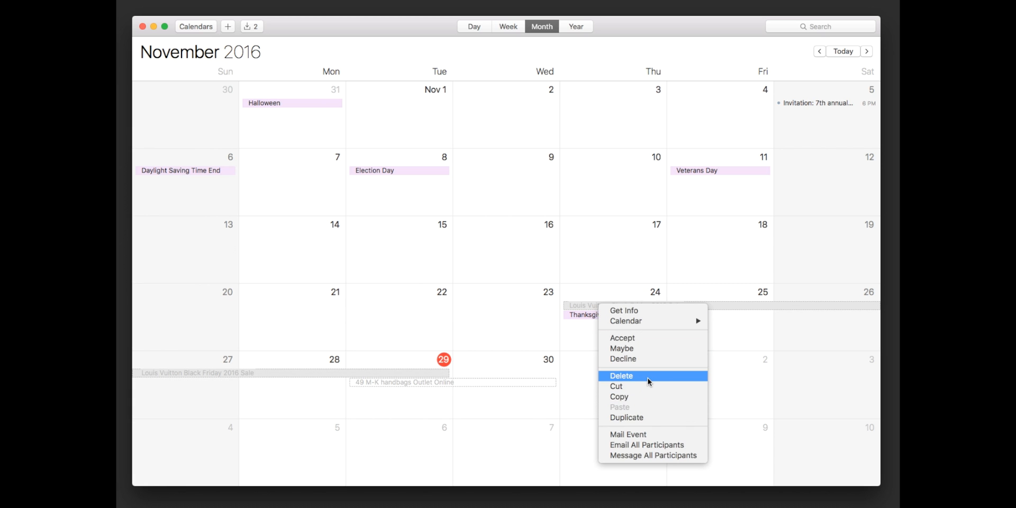
mouse_move(674, 359)
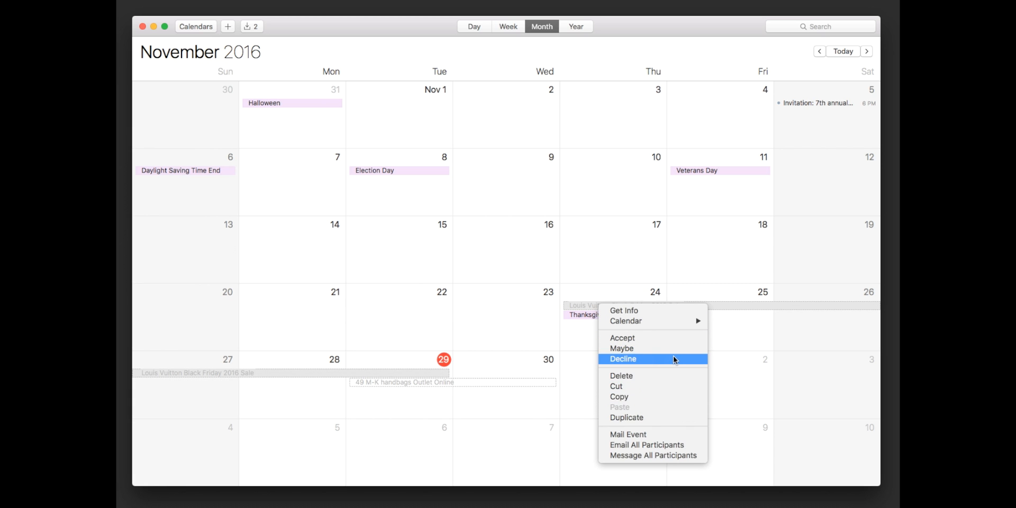
mouse_move(622, 366)
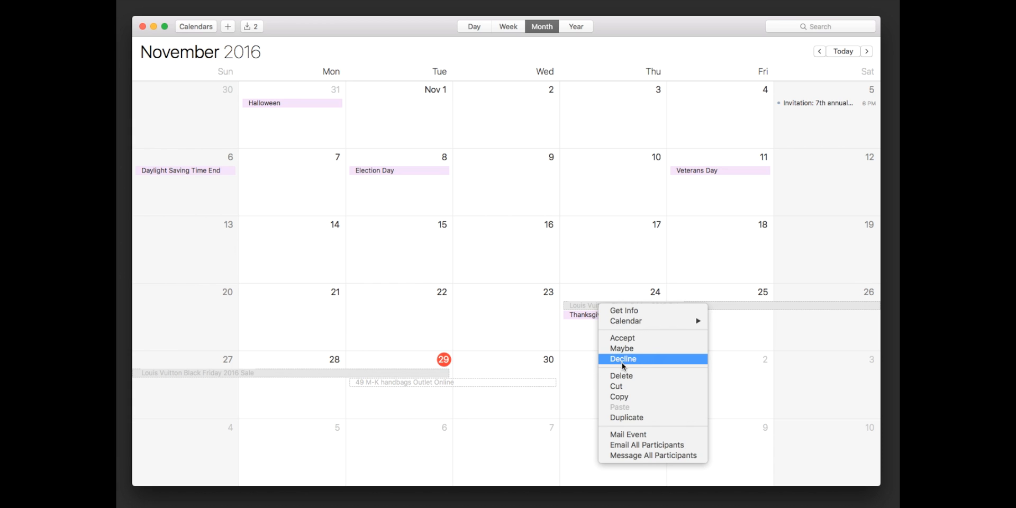
left_click(622, 359)
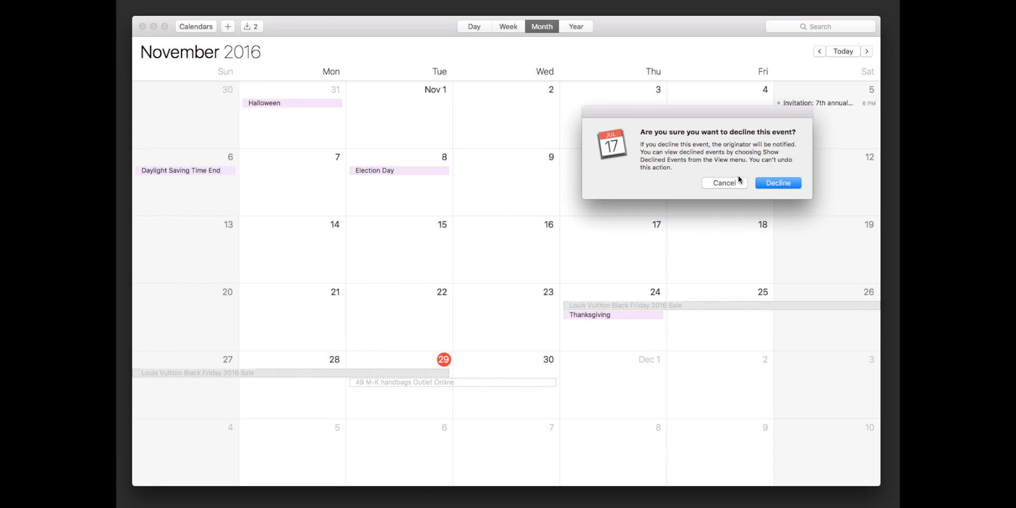
mouse_move(703, 159)
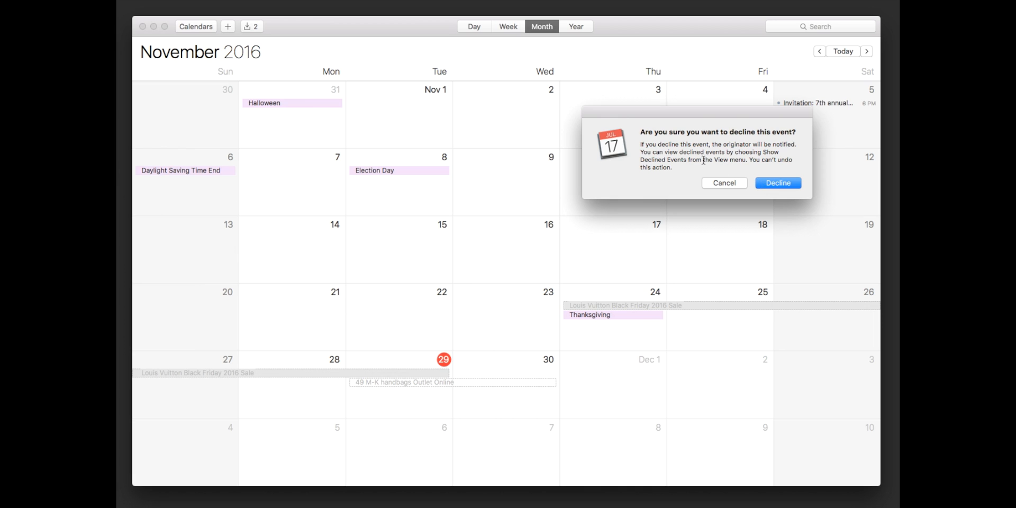
mouse_move(723, 181)
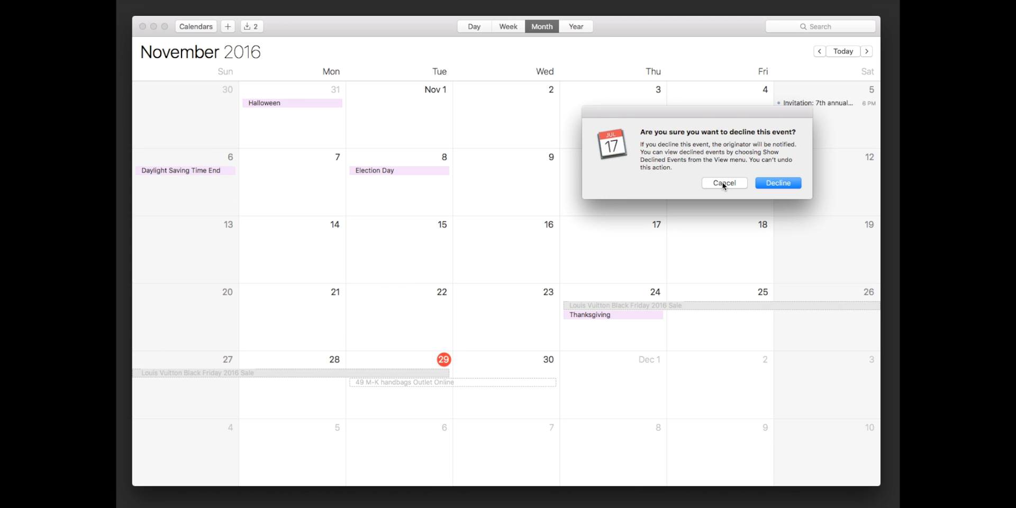
mouse_move(759, 188)
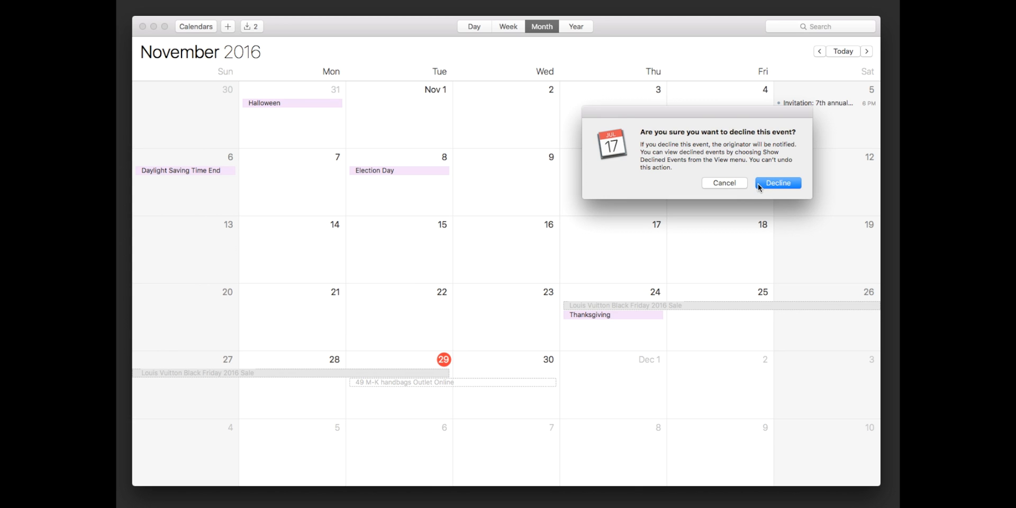
mouse_move(741, 190)
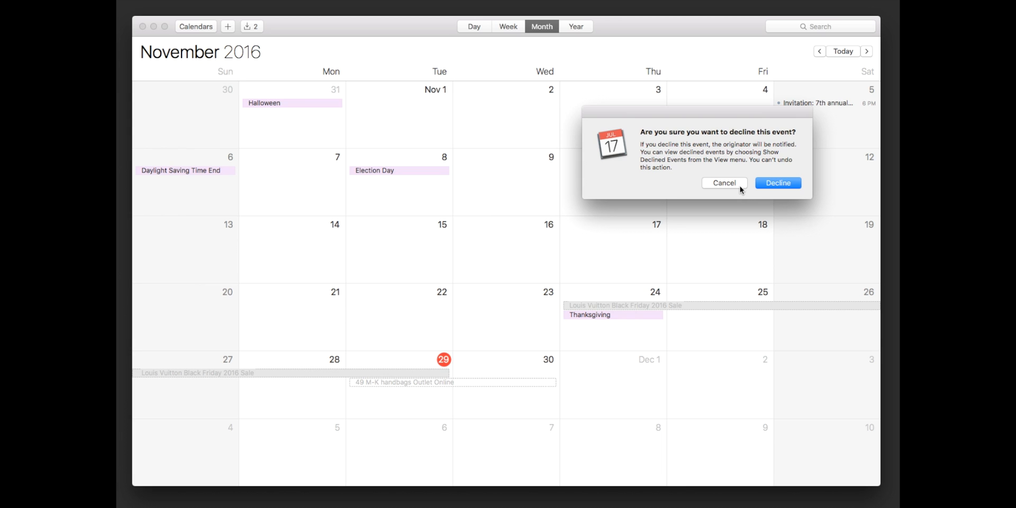
left_click(724, 183)
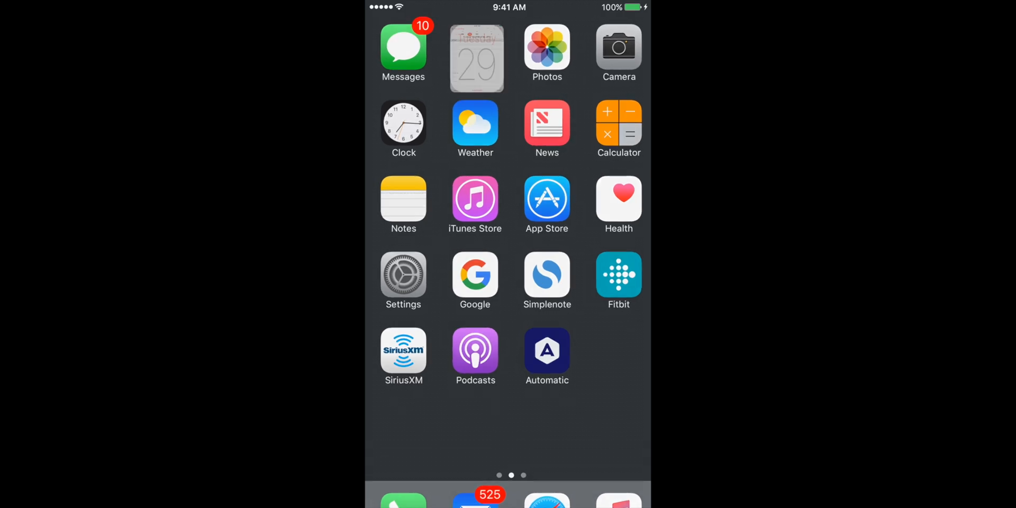
On the iPhone, view the details of the 49 M-K handbags Outlet Online invitation.
left_click(475, 58)
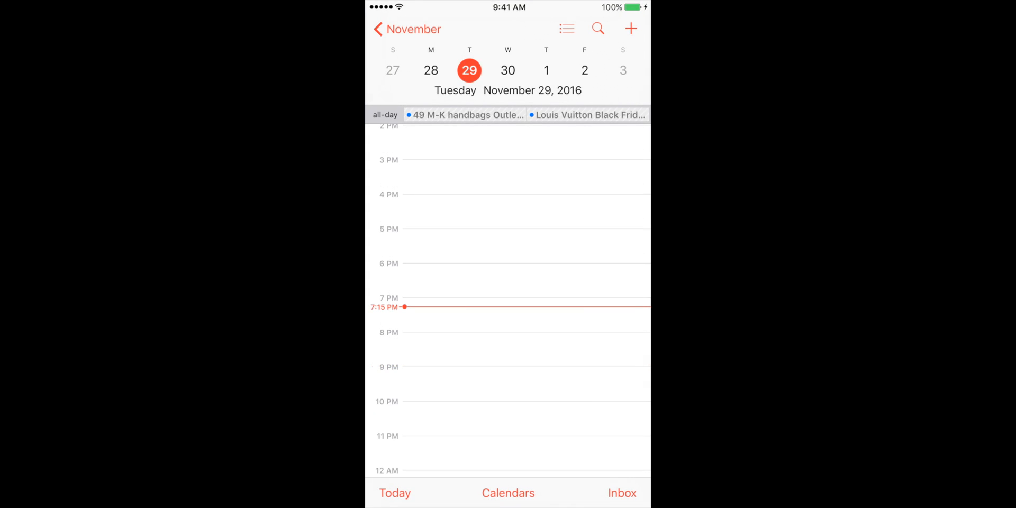
left_click(465, 115)
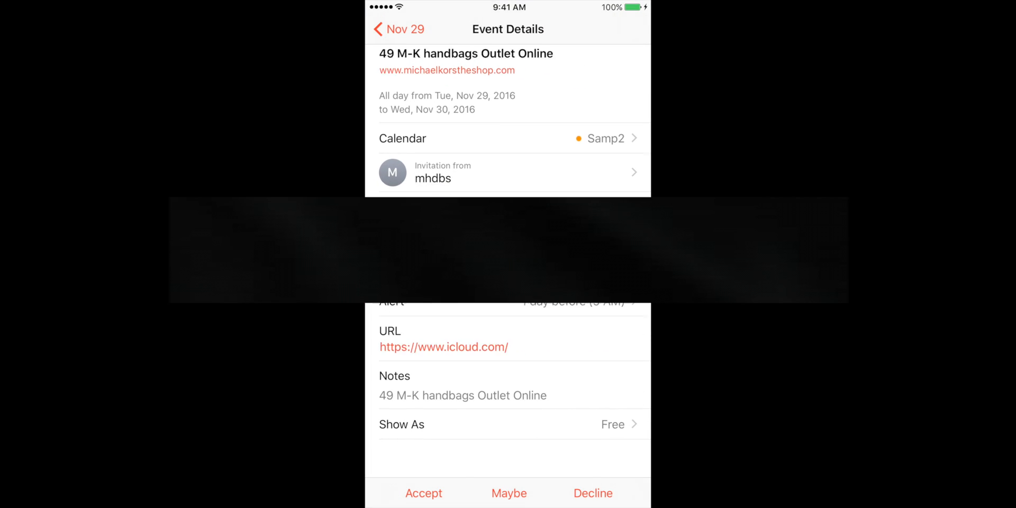
scroll("up", 3)
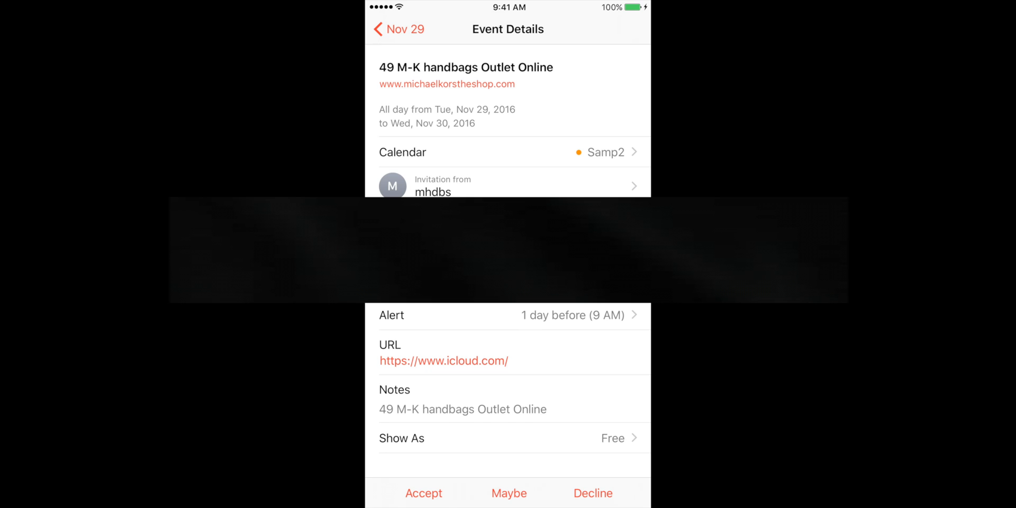
left_click(392, 29)
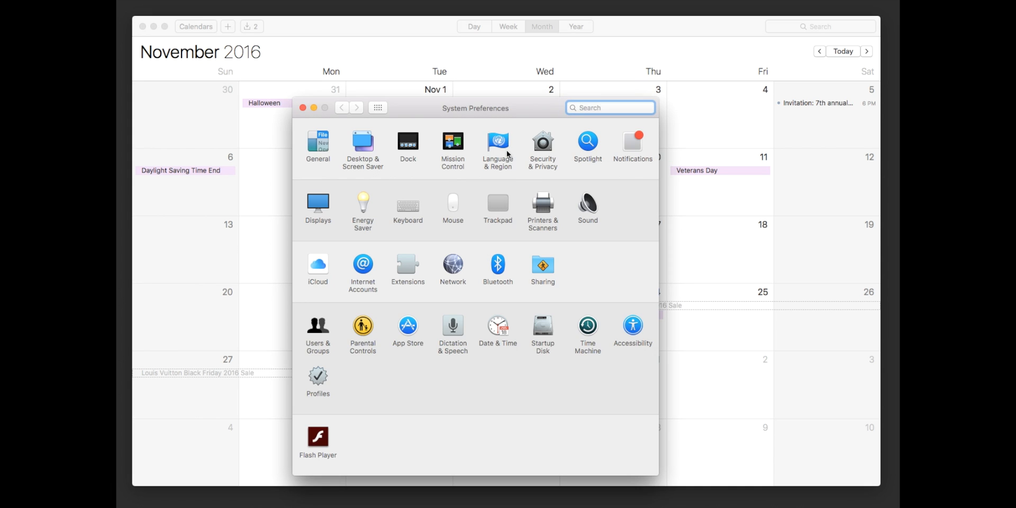
mouse_move(323, 267)
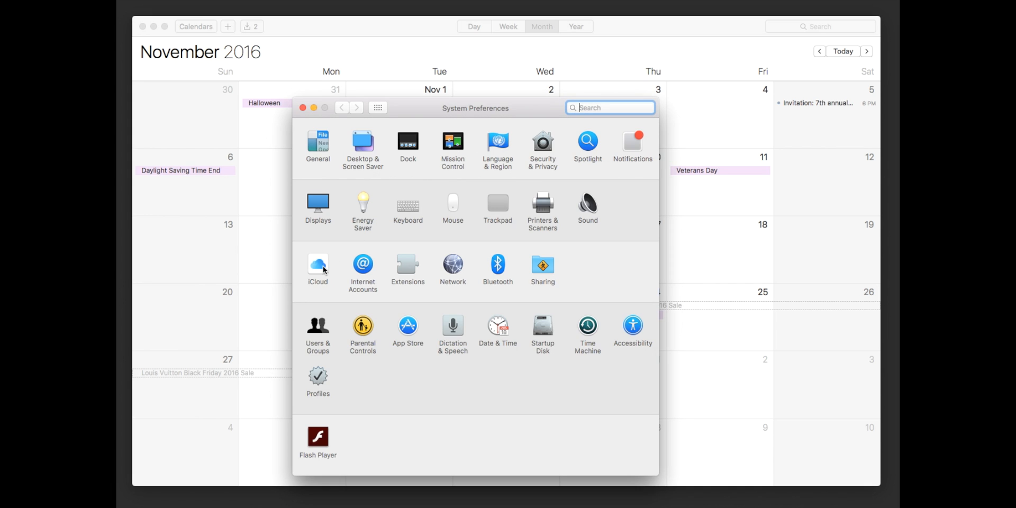
mouse_move(451, 119)
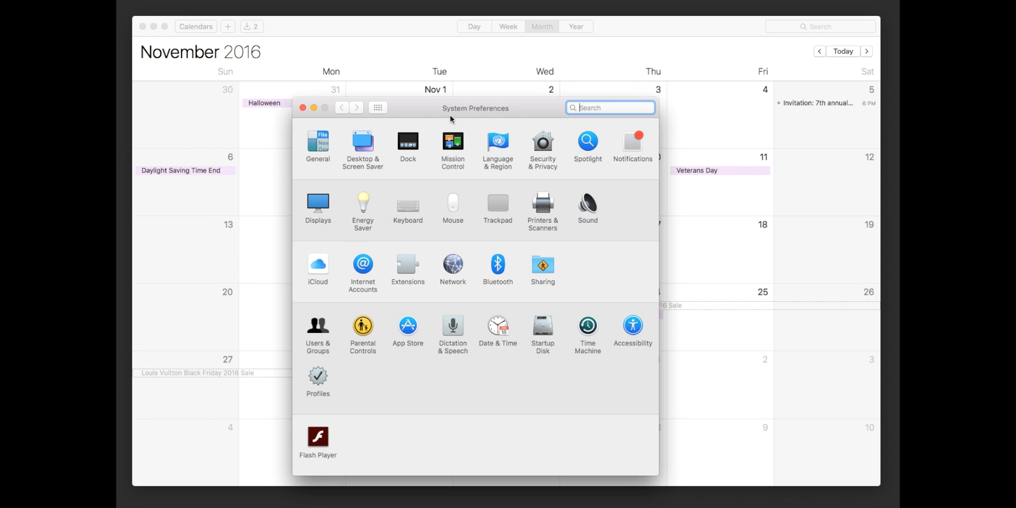
mouse_move(505, 116)
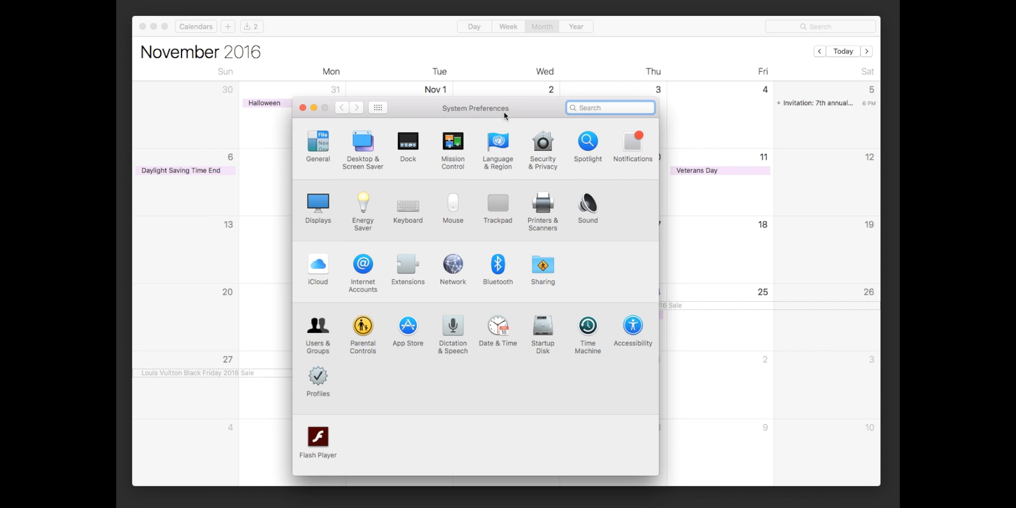
mouse_move(322, 291)
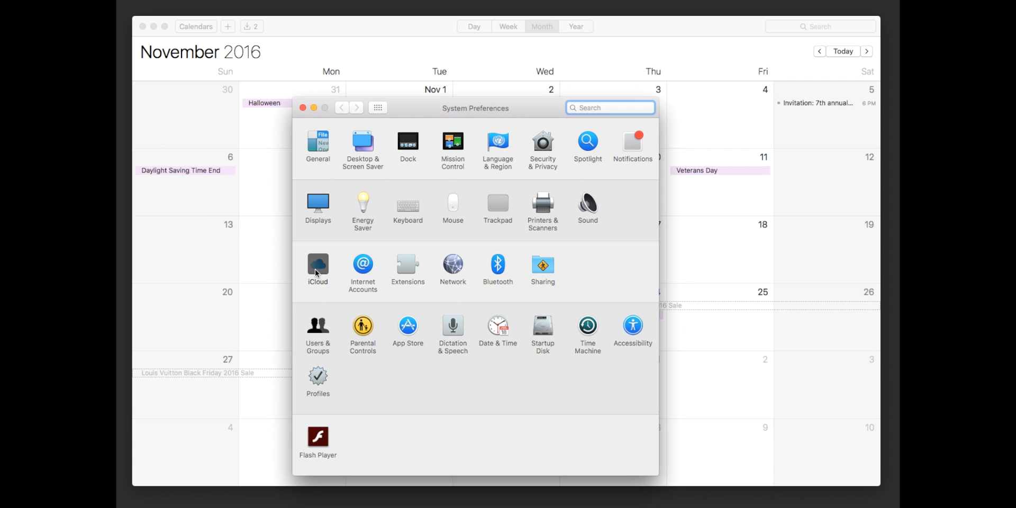
In the iCloud preferences pane, uncheck Calendars to stop syncing them on the Mac.
left_click(317, 270)
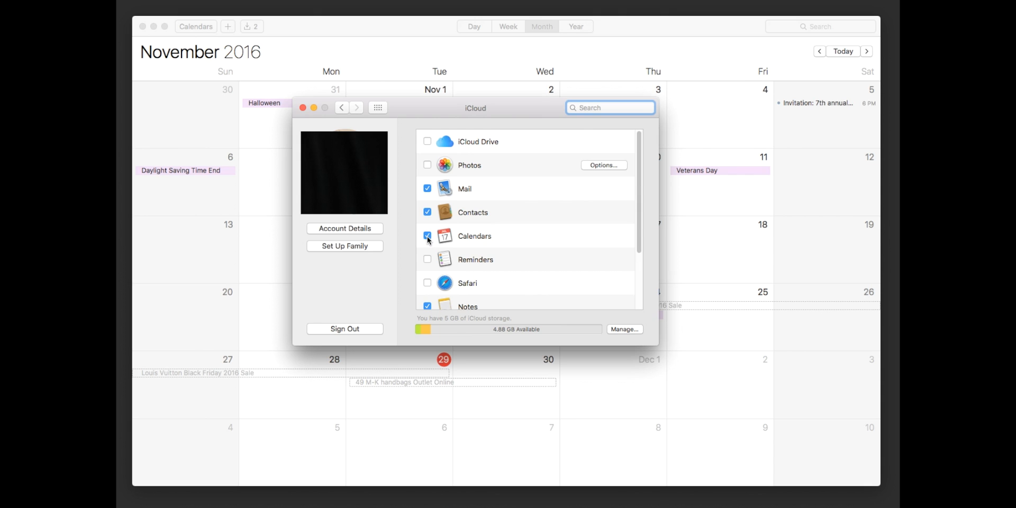
left_click(427, 236)
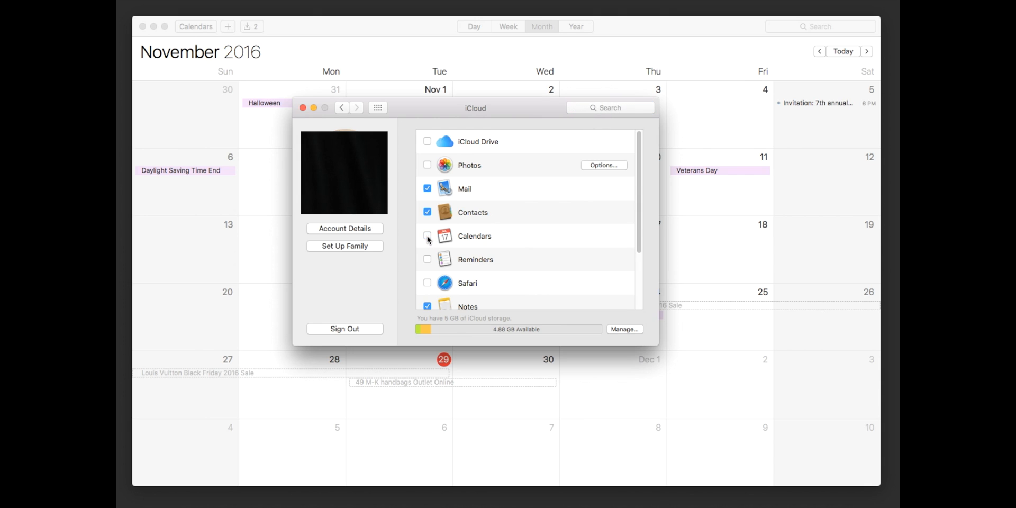
left_click(427, 236)
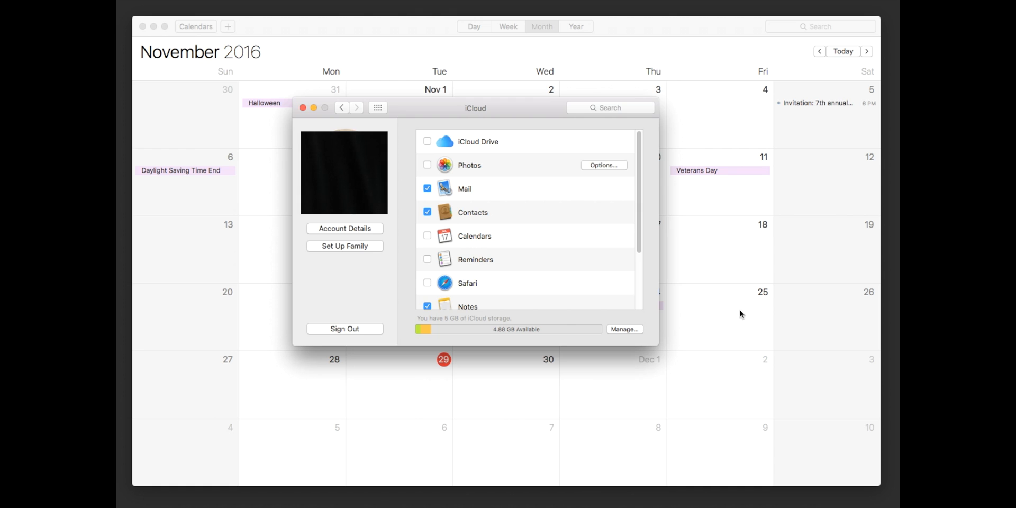
mouse_move(427, 236)
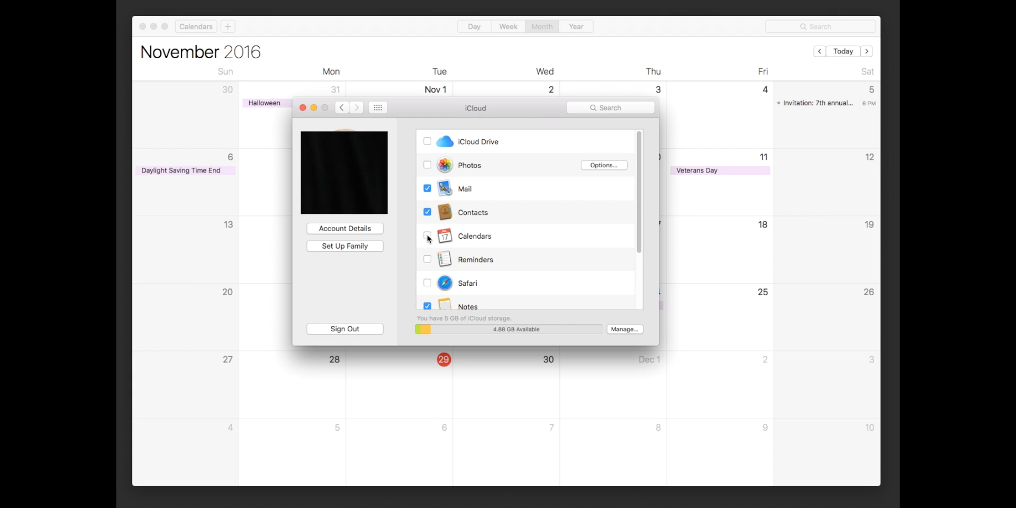
left_click(427, 236)
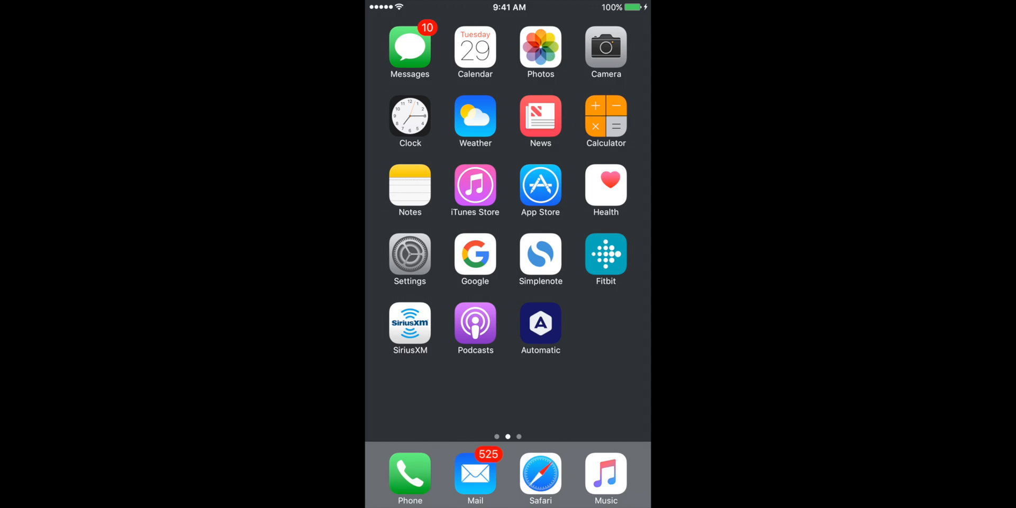
In iPhone Settings > iCloud, toggle Calendars off.
left_click(410, 254)
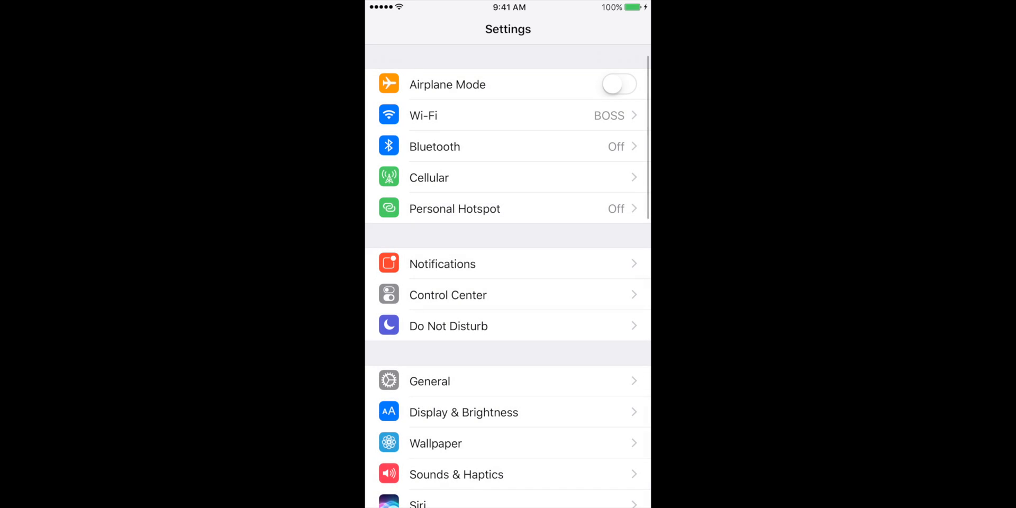
scroll("down", 3)
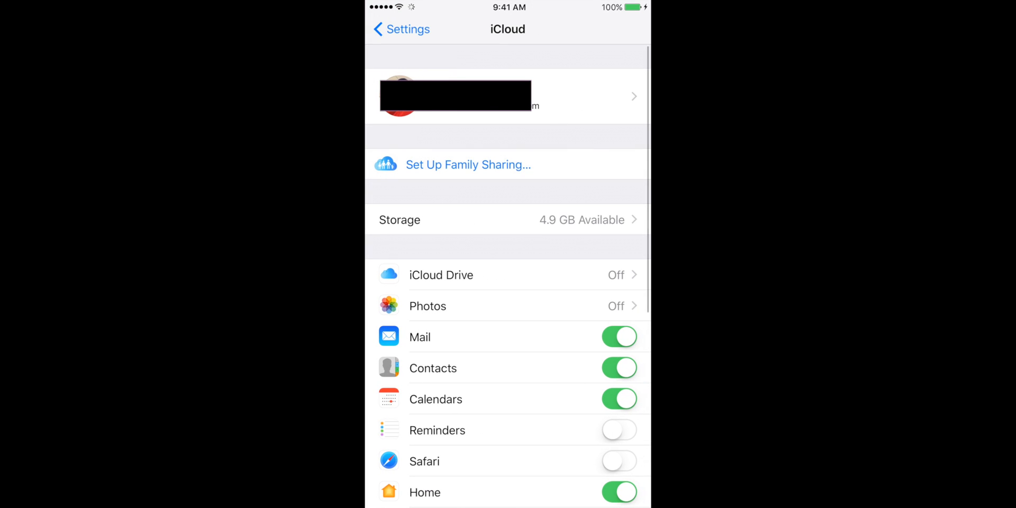
left_click(619, 398)
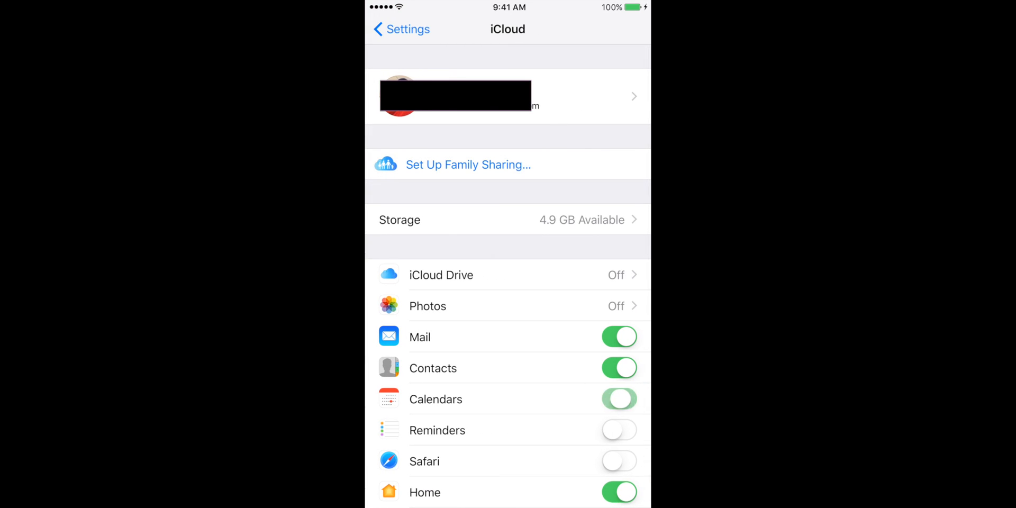
left_click(618, 398)
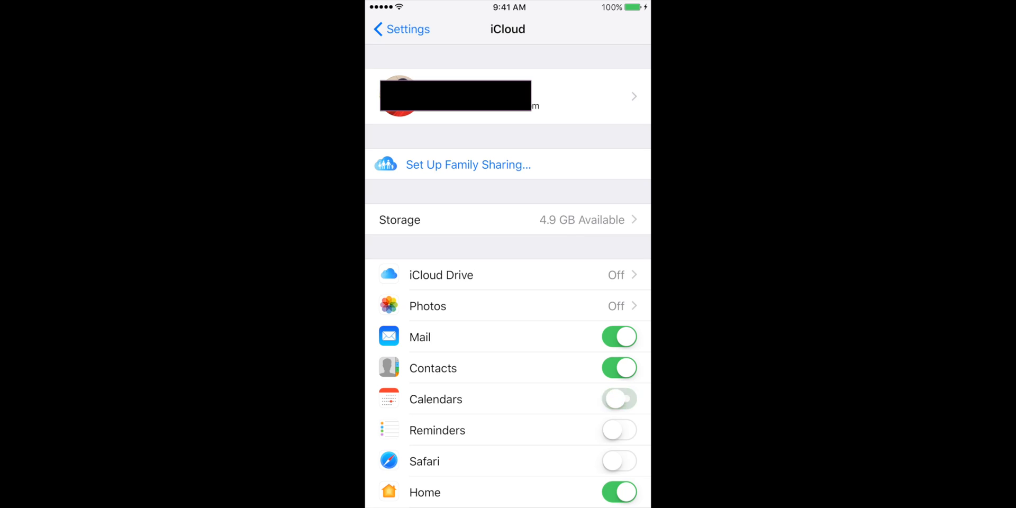
left_click(617, 398)
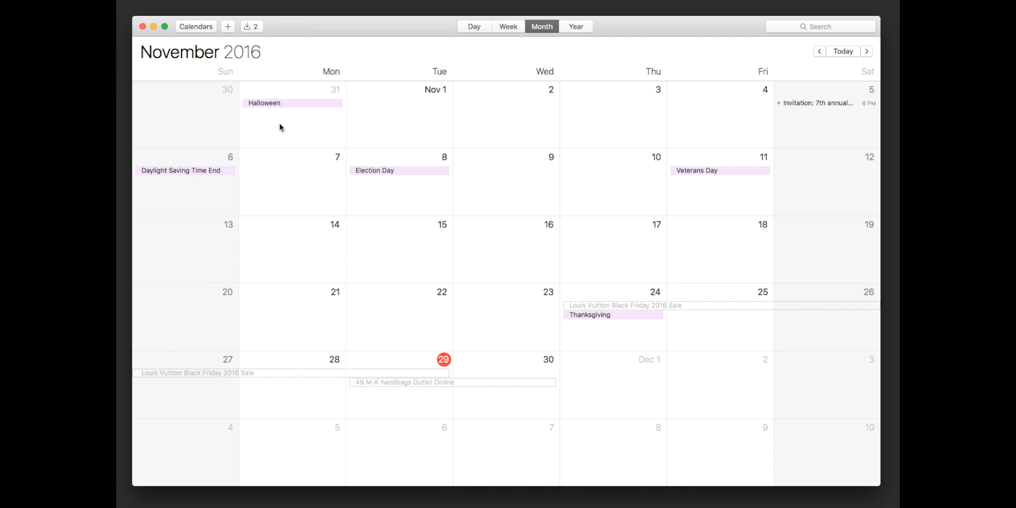
mouse_move(202, 42)
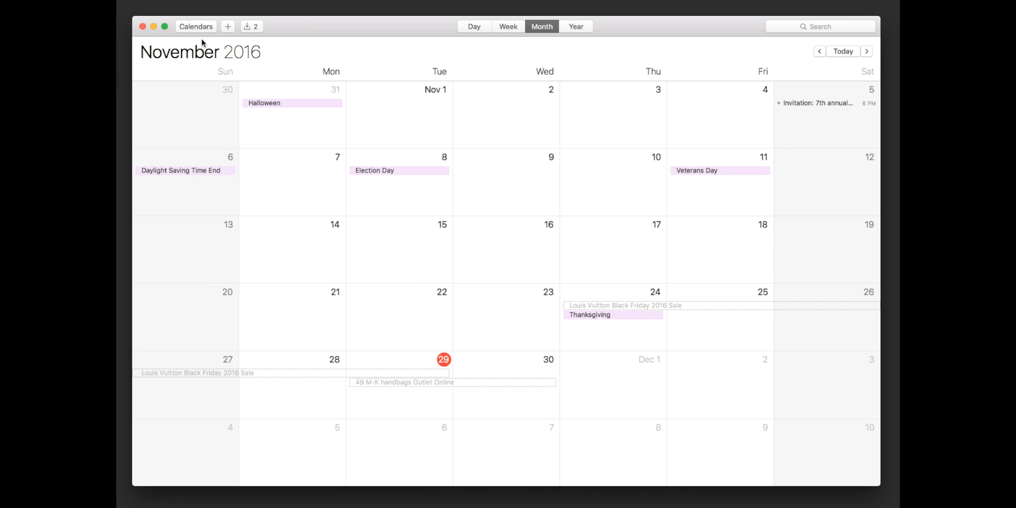
mouse_move(198, 34)
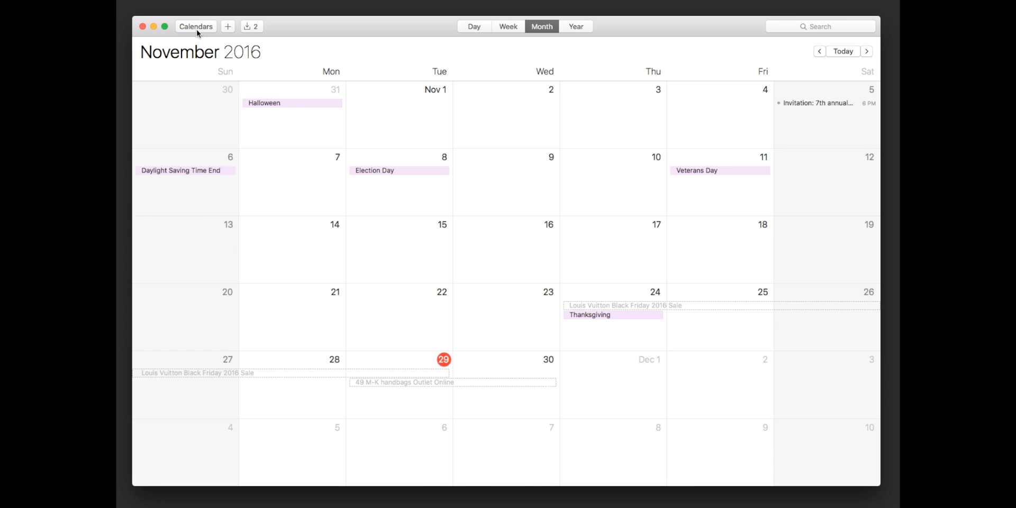
Add a new calendar named 'Samp2' from the calendar sidebar.
left_click(196, 26)
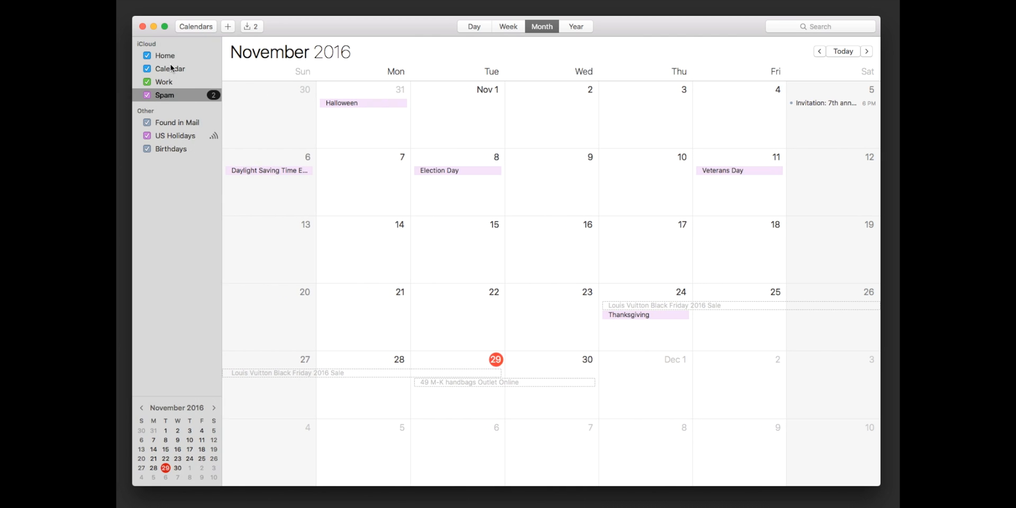
mouse_move(173, 211)
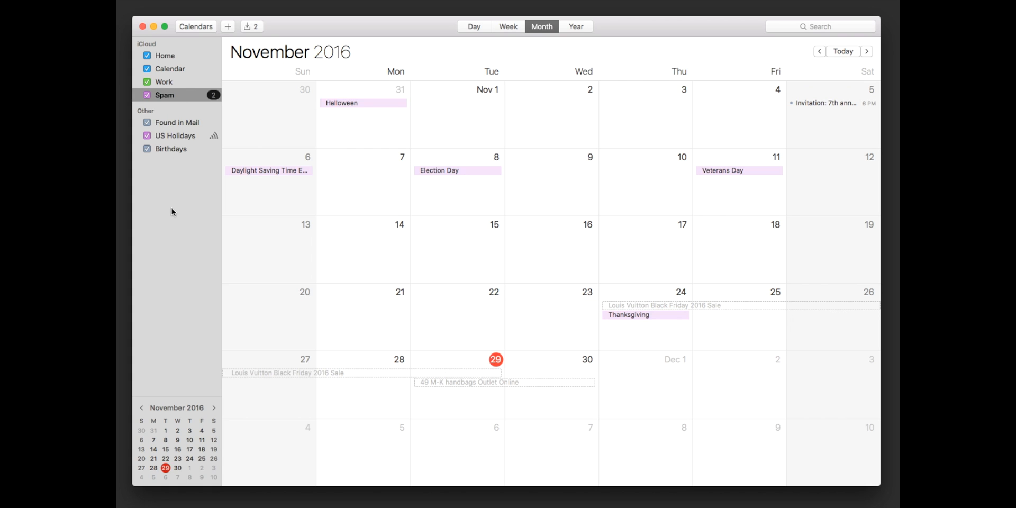
right_click(173, 211)
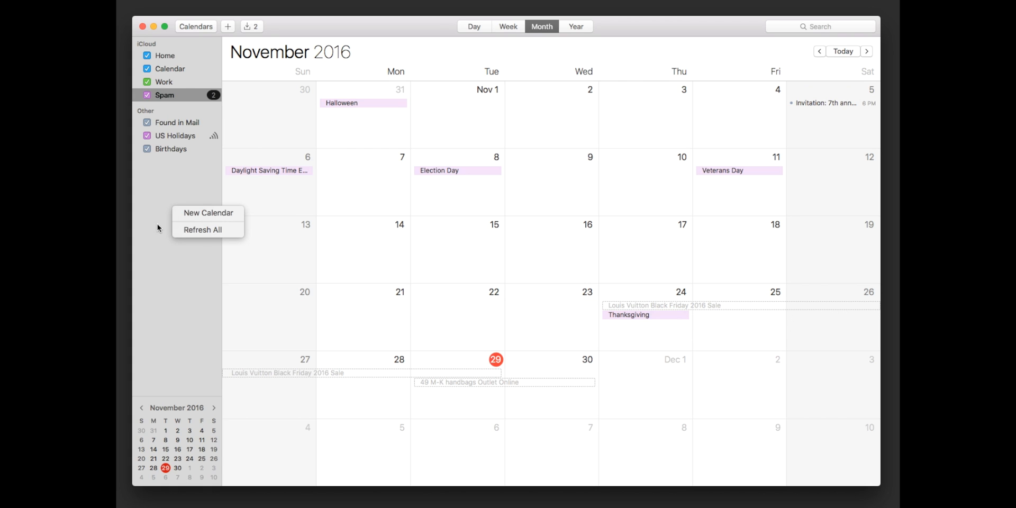
left_click(208, 213)
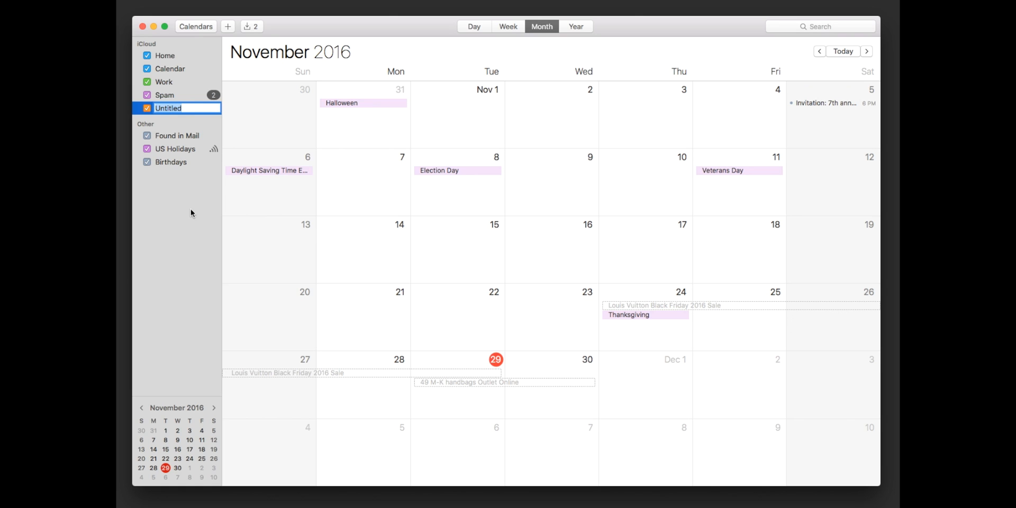
type("Samp2")
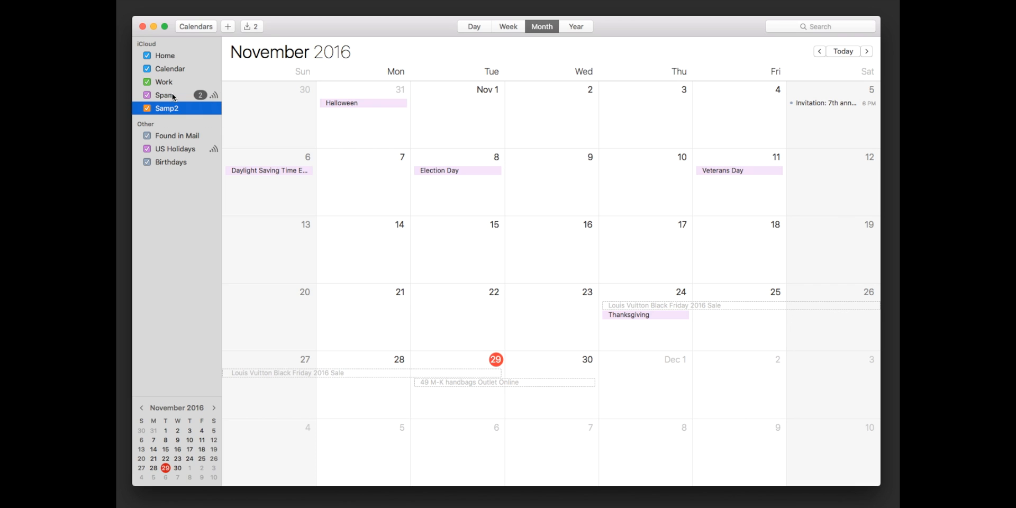
left_click(199, 94)
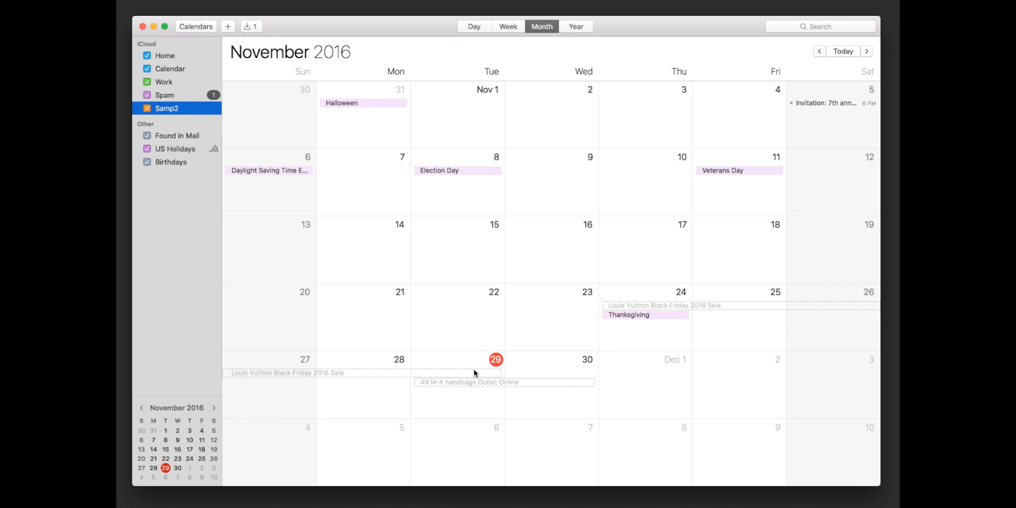
Select the Spam calendar and reassign its invitation to Samp2.
left_click(165, 94)
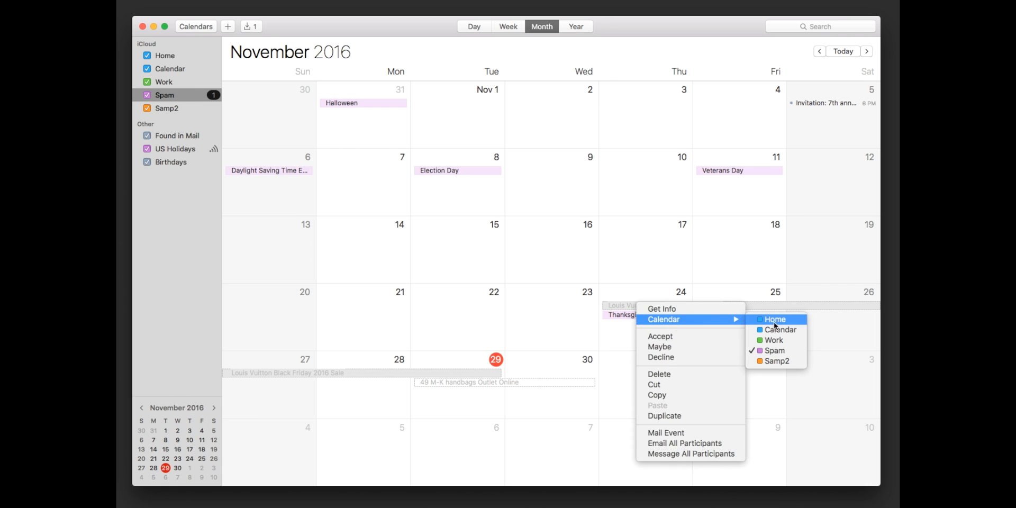
mouse_move(775, 361)
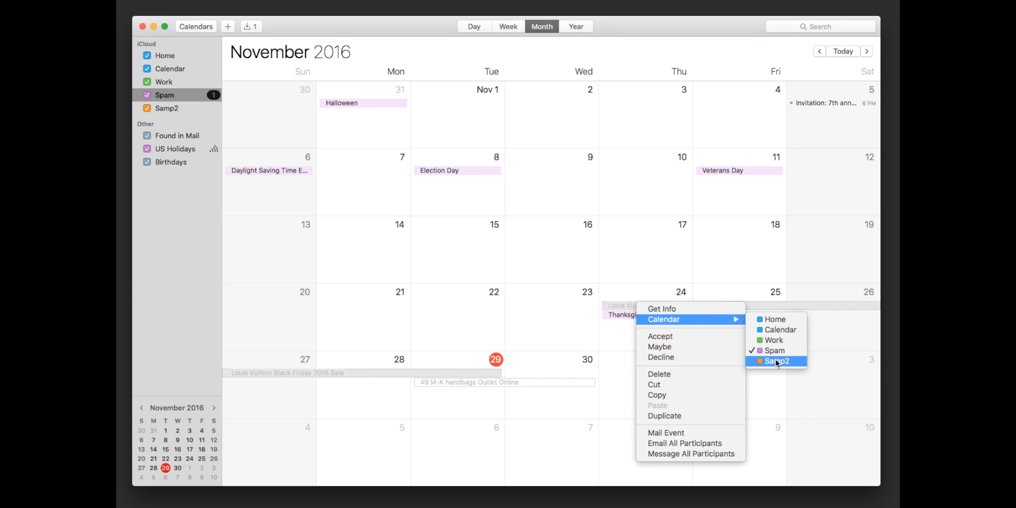
left_click(776, 360)
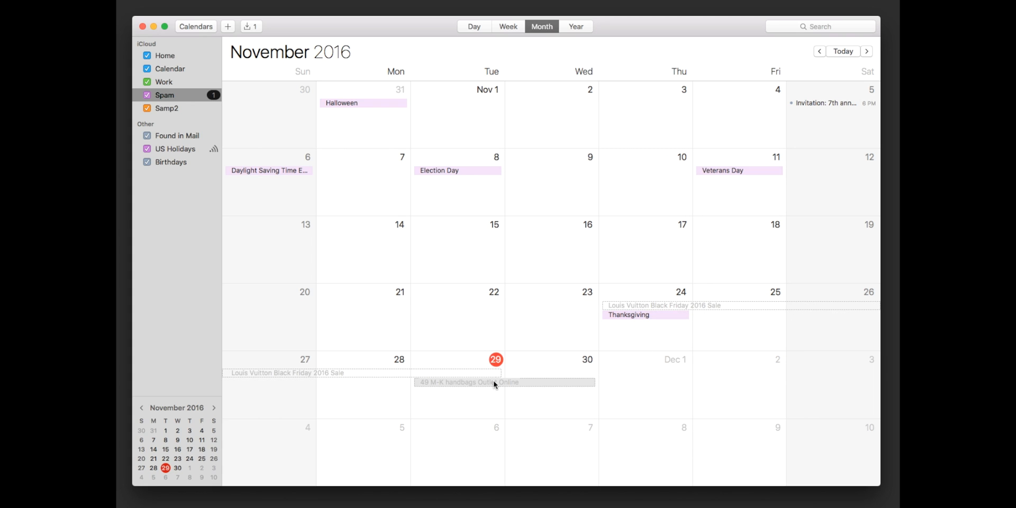
right_click(468, 382)
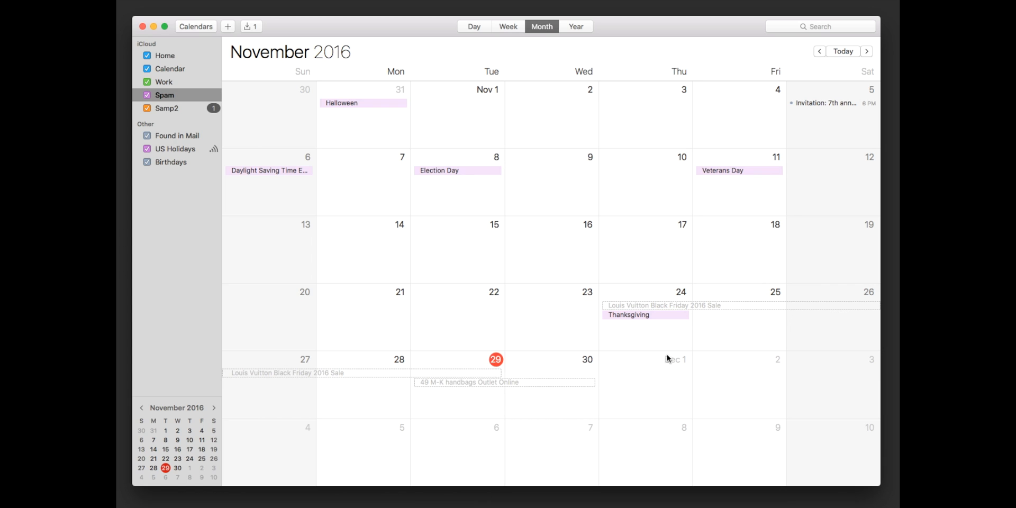
Choose Delete on the Samp2 calendar in the sidebar.
left_click(167, 108)
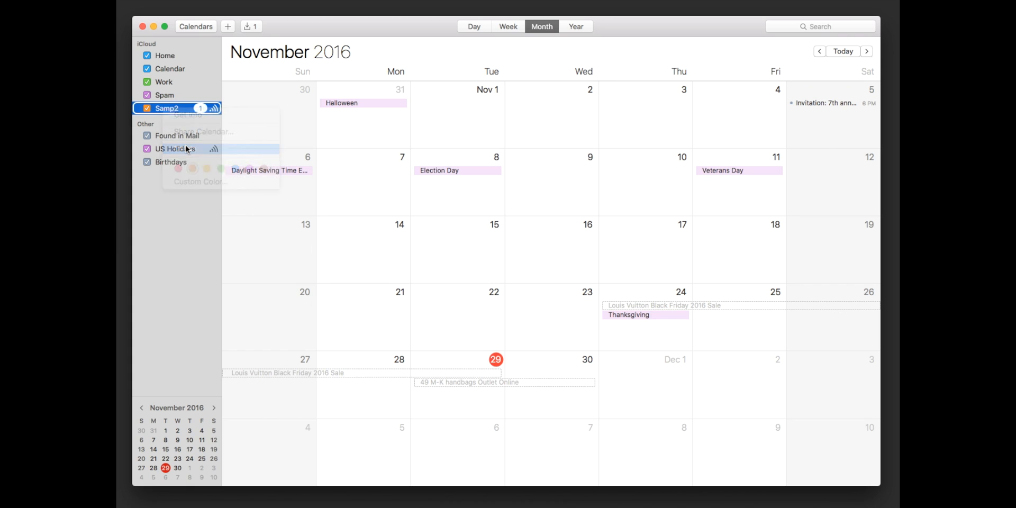
left_click(187, 115)
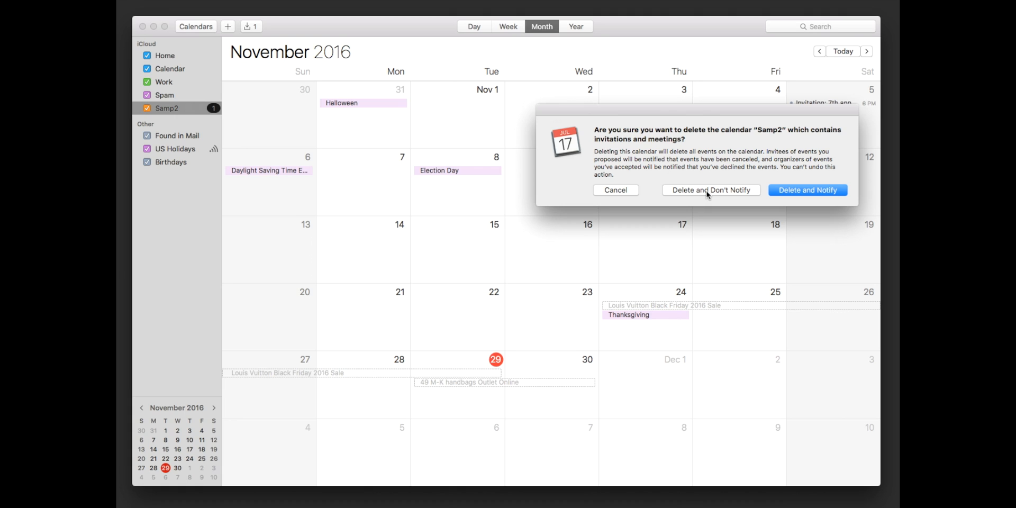
mouse_move(635, 190)
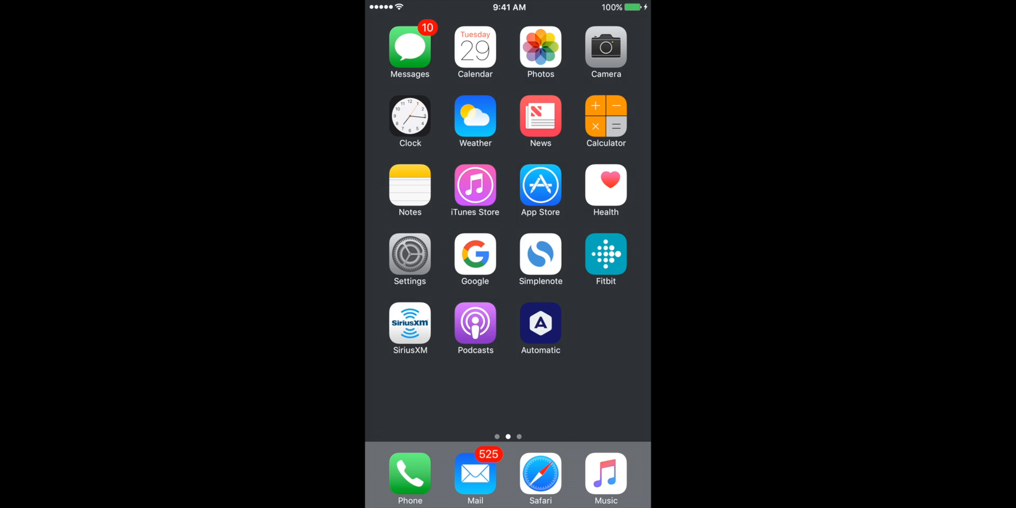
On the iPhone, add a calendar named 'Spam3' and return to the day view.
left_click(474, 49)
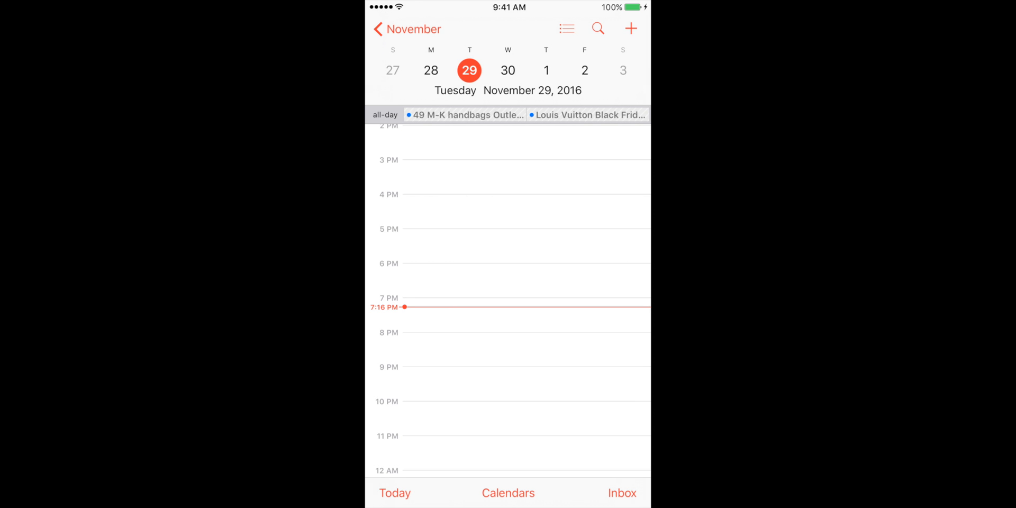
left_click(508, 493)
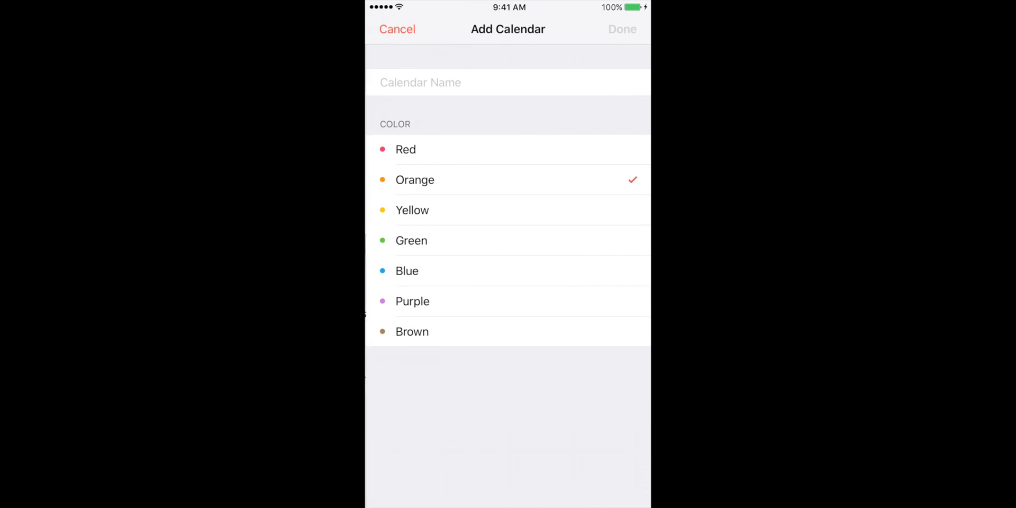
type("Spam3")
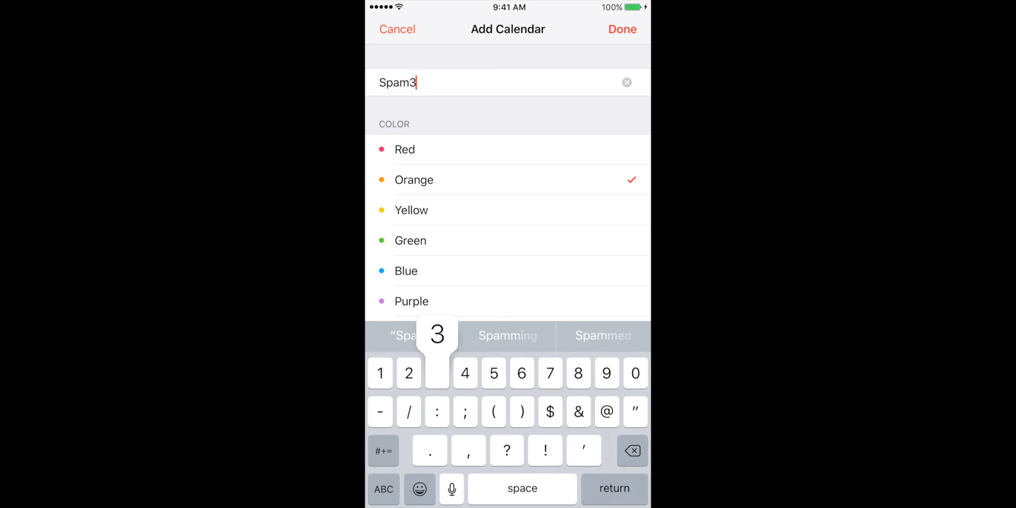
left_click(621, 29)
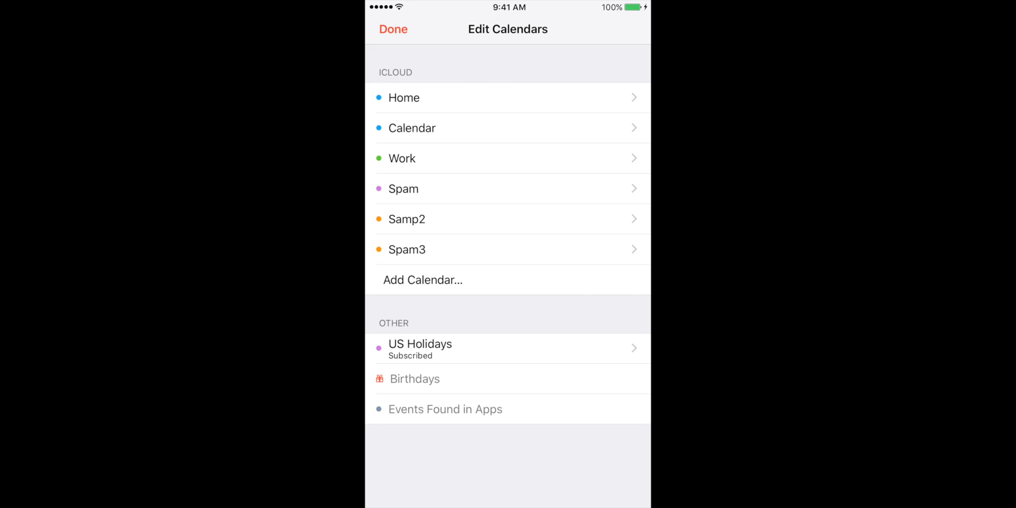
left_click(393, 29)
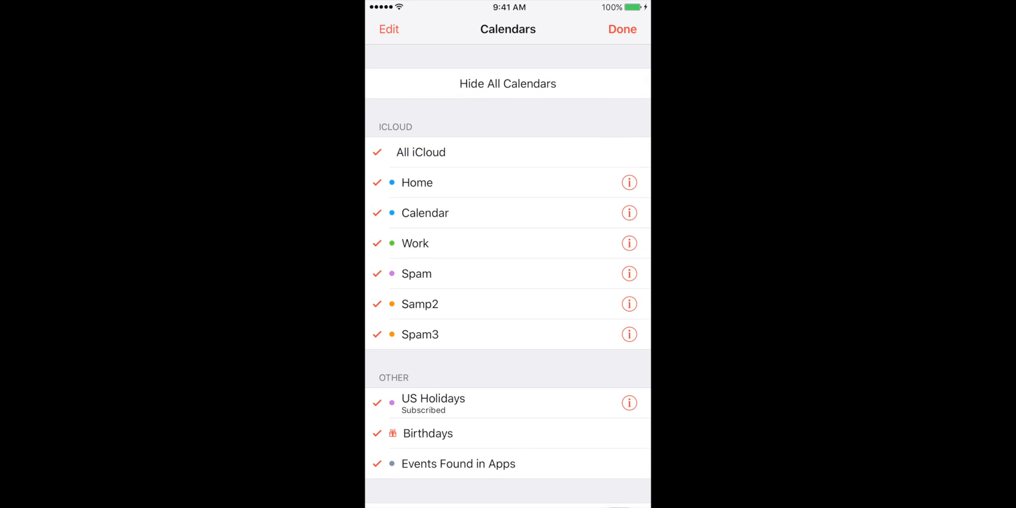
left_click(621, 29)
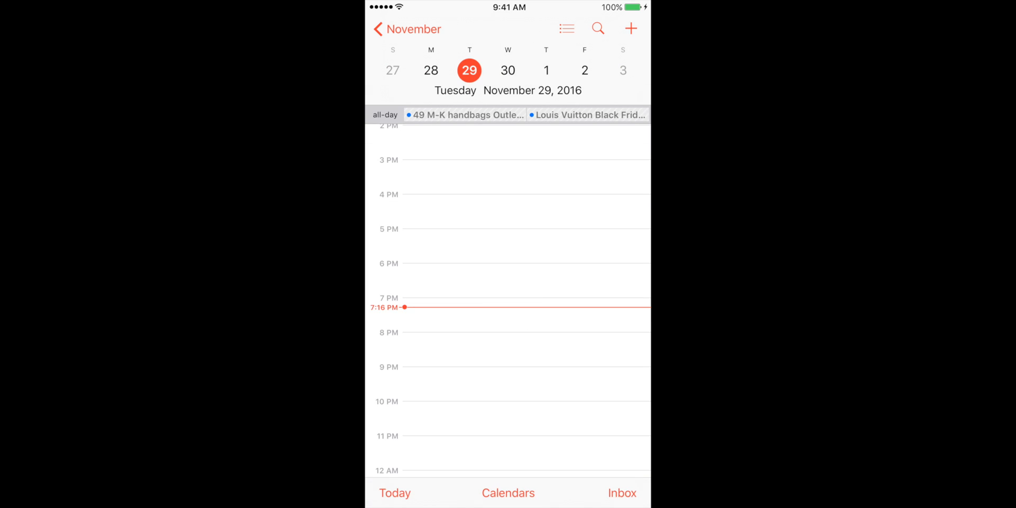
Move the 49 M-K handbags invitation into the Spam3 calendar.
left_click(465, 115)
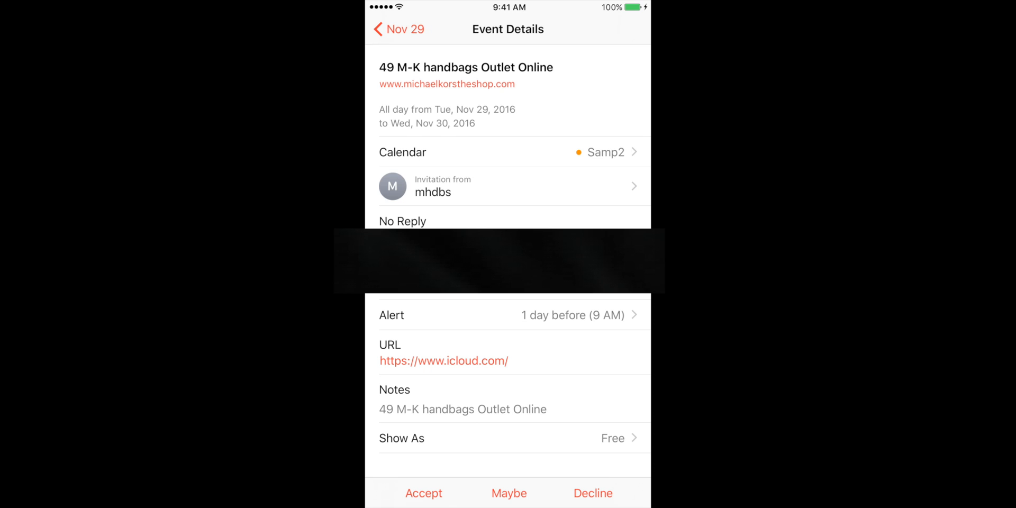
left_click(511, 152)
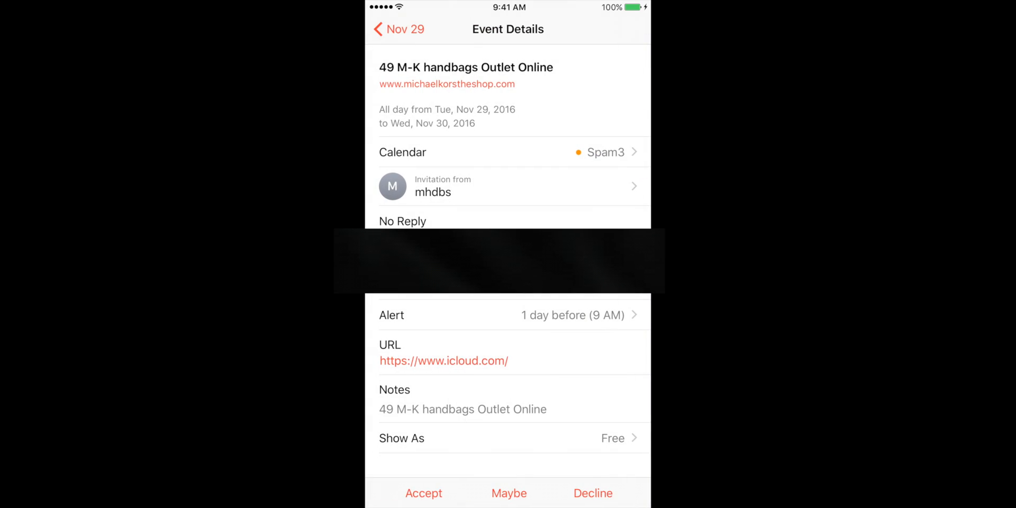
left_click(398, 30)
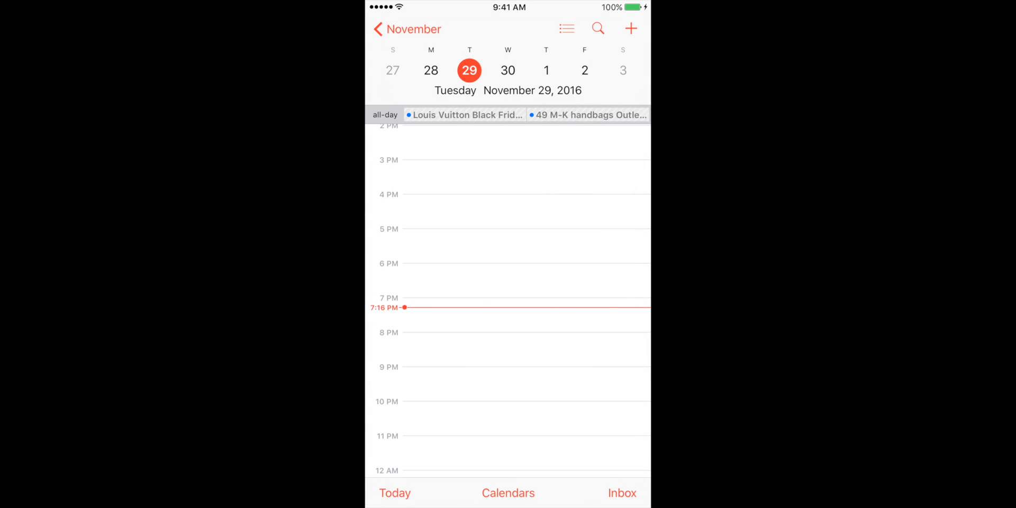
Open the Edit Calendars list and select a calendar.
left_click(508, 493)
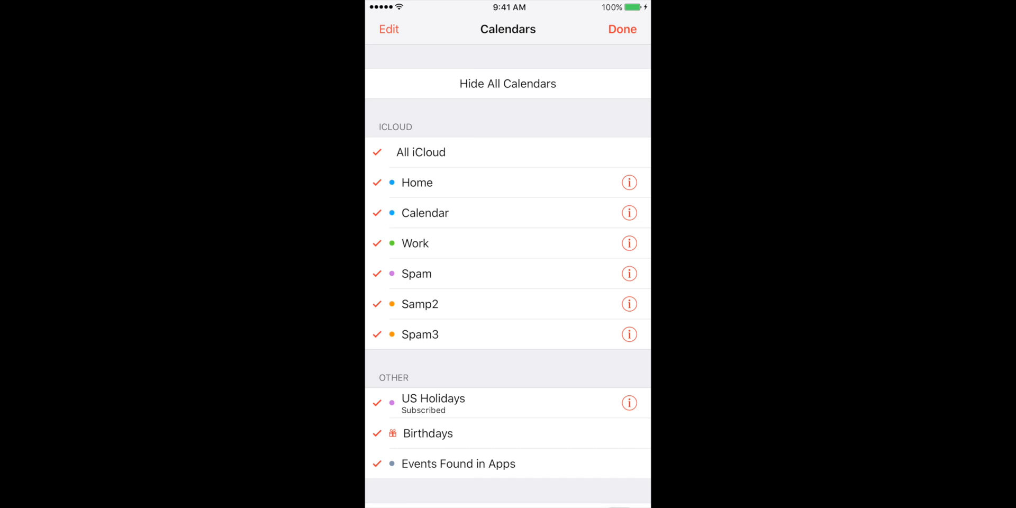
left_click(388, 29)
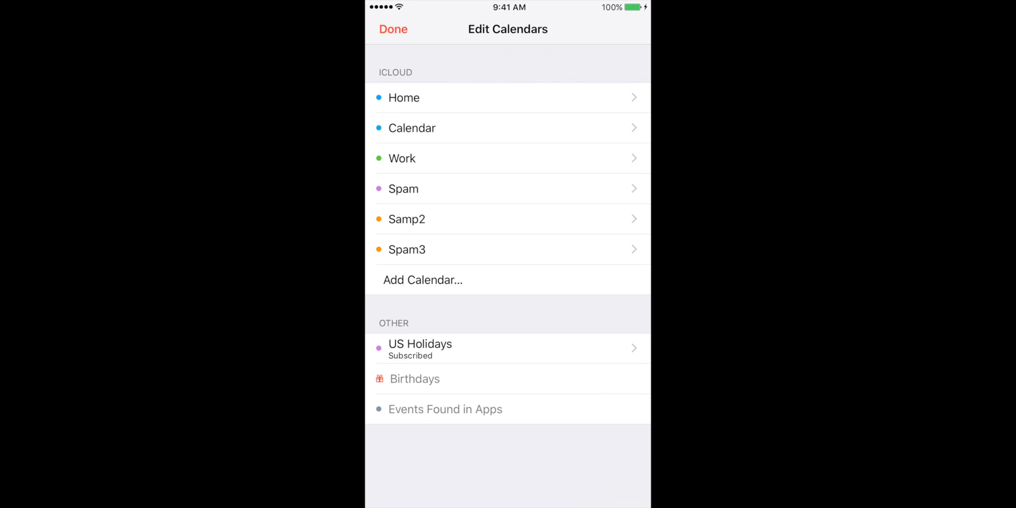
left_click(507, 250)
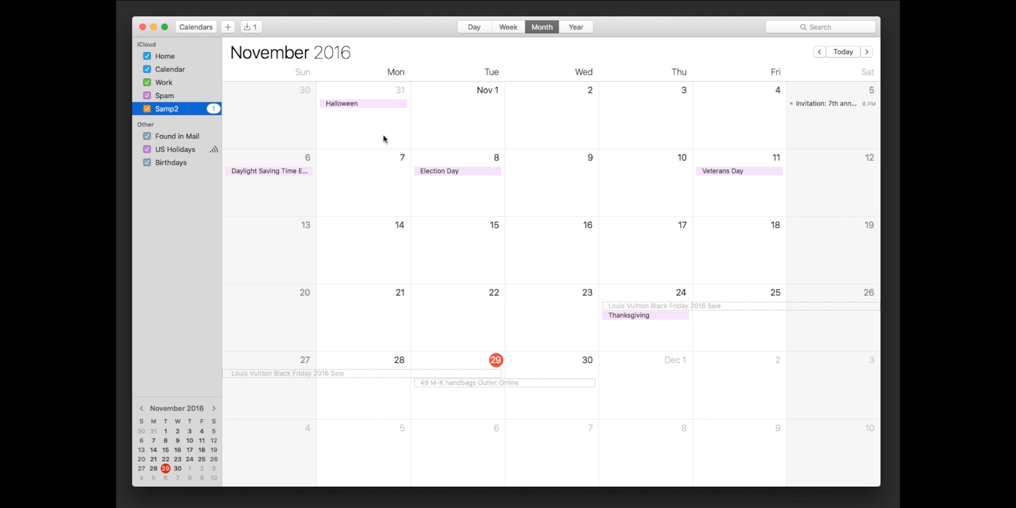
mouse_move(383, 138)
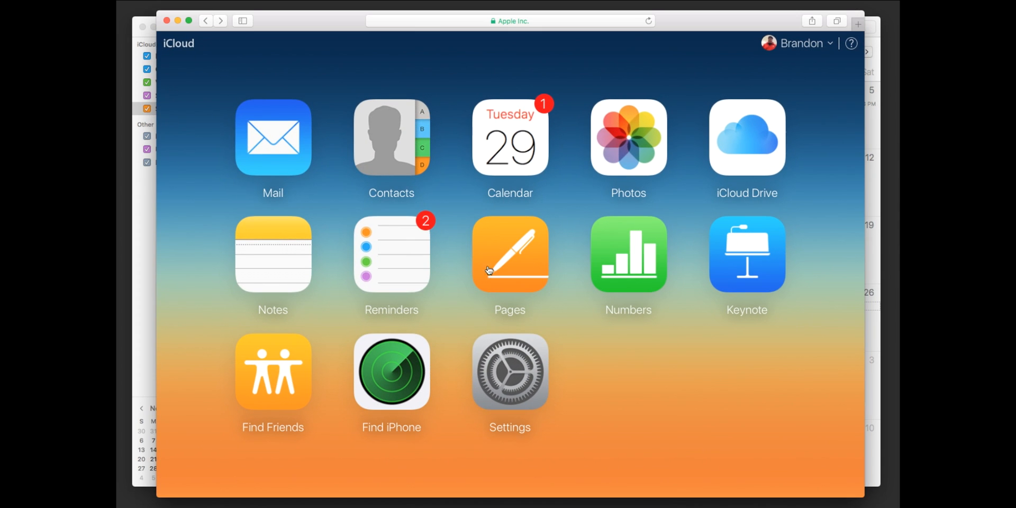
mouse_move(632, 269)
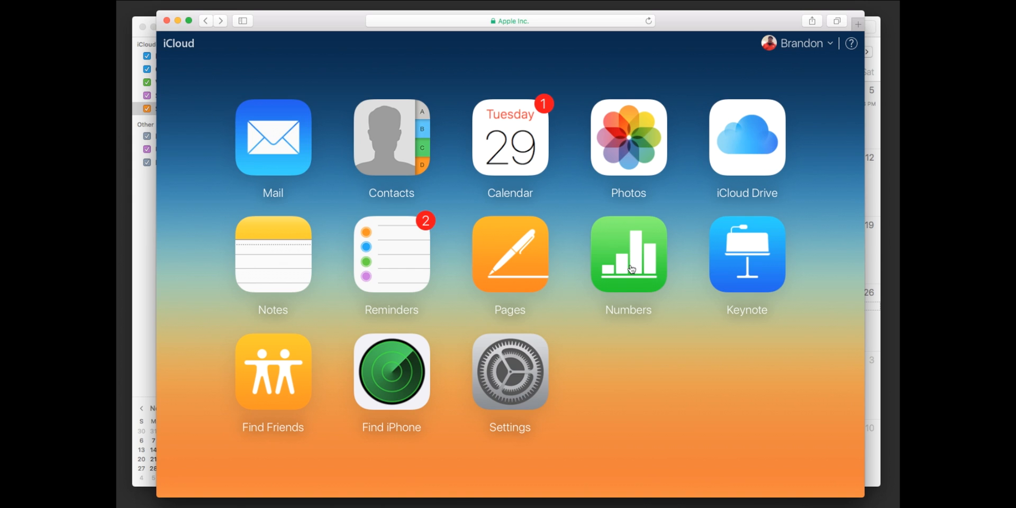
mouse_move(510, 147)
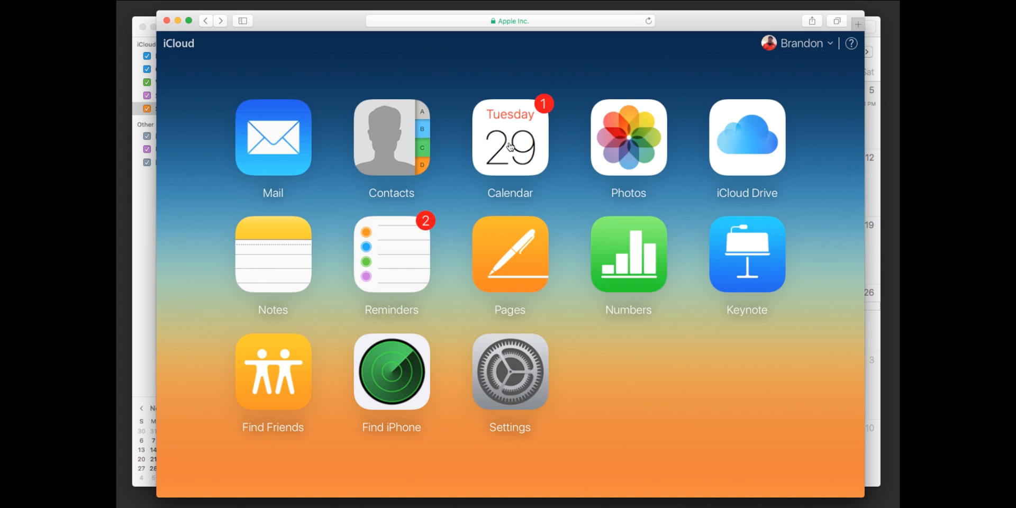
Open iCloud web Calendar and choose Preferences from the gear Actions menu.
left_click(509, 137)
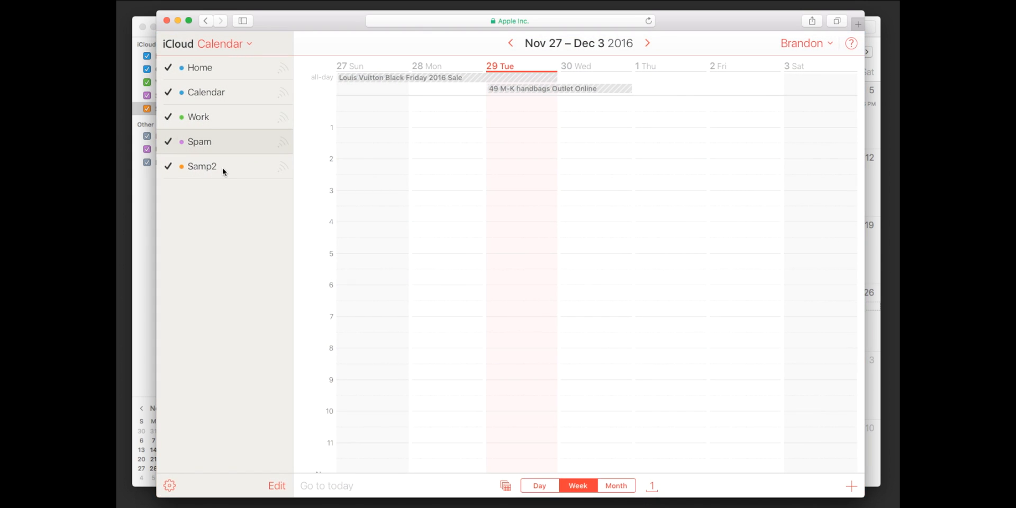
mouse_move(225, 327)
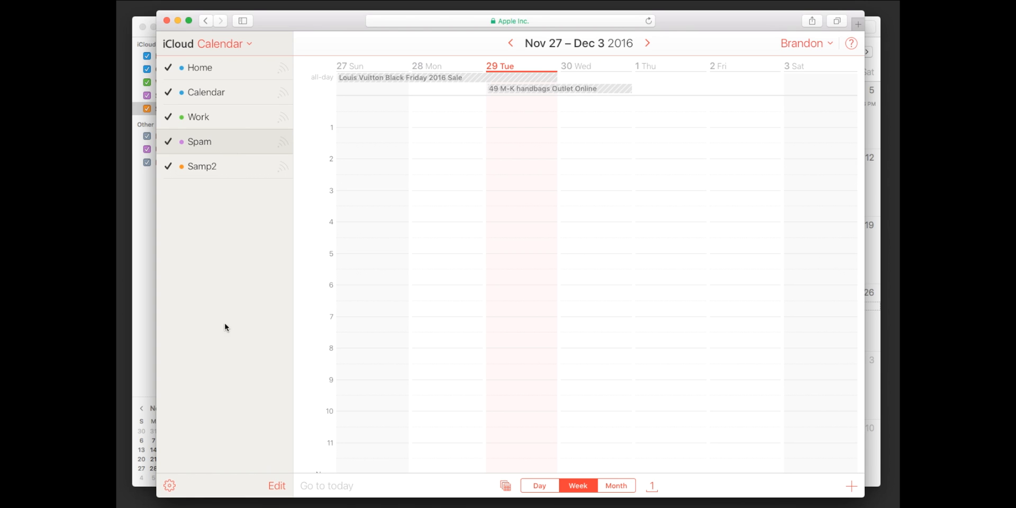
mouse_move(170, 485)
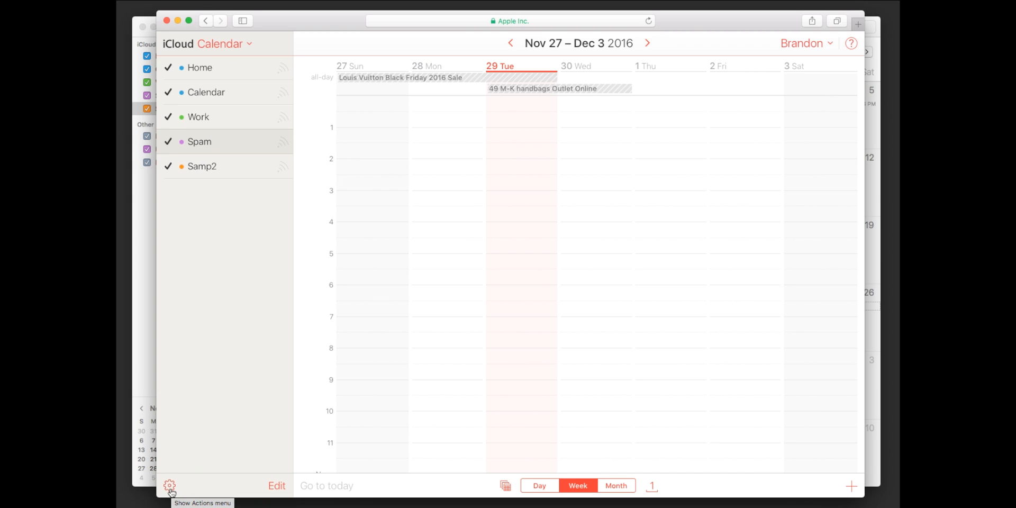
left_click(170, 485)
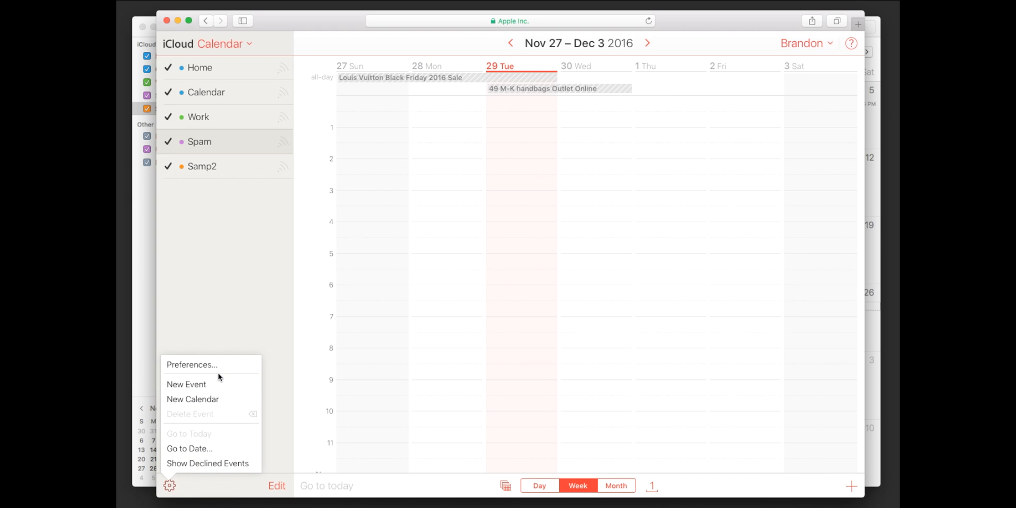
mouse_move(197, 375)
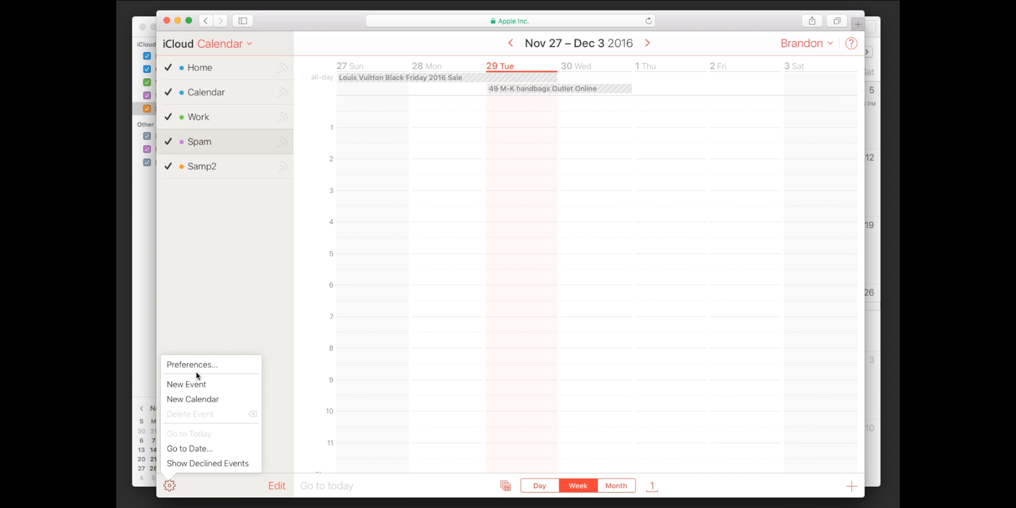
left_click(191, 364)
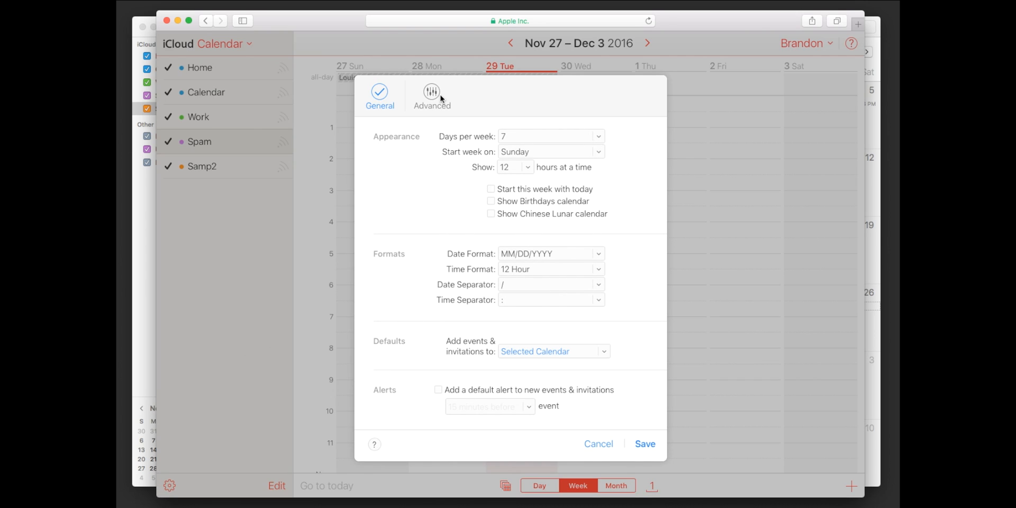
In Advanced preferences, try in-app notifications, reselect Email for invitations, then cancel.
left_click(432, 91)
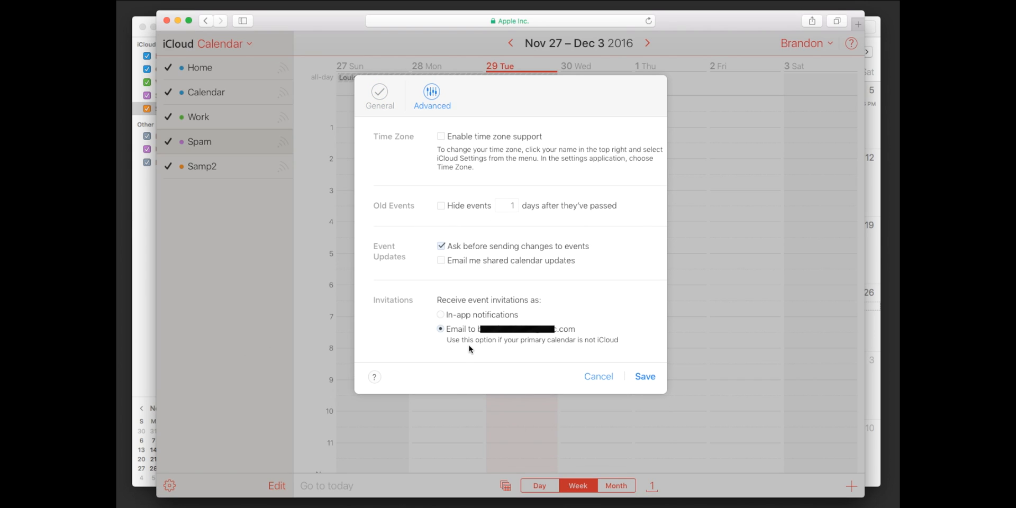
left_click(441, 315)
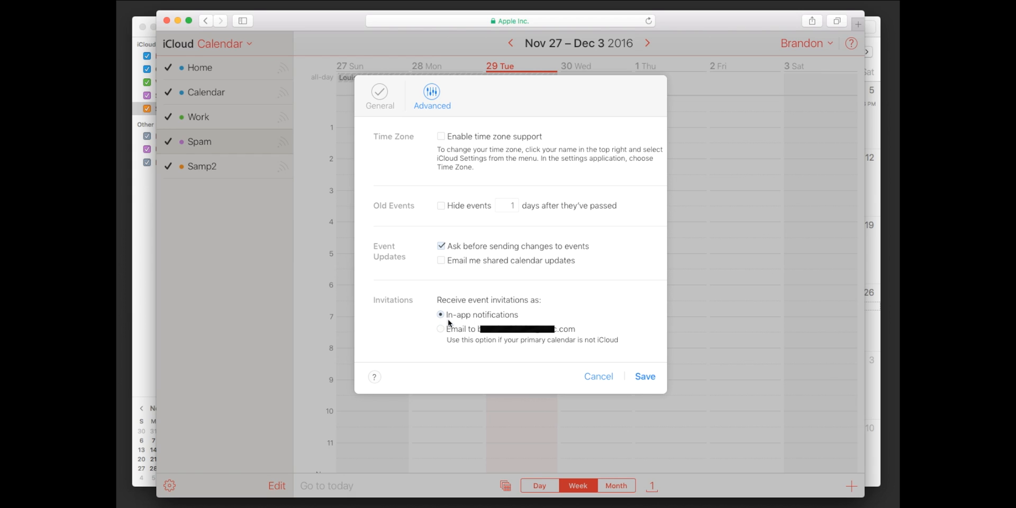
mouse_move(525, 321)
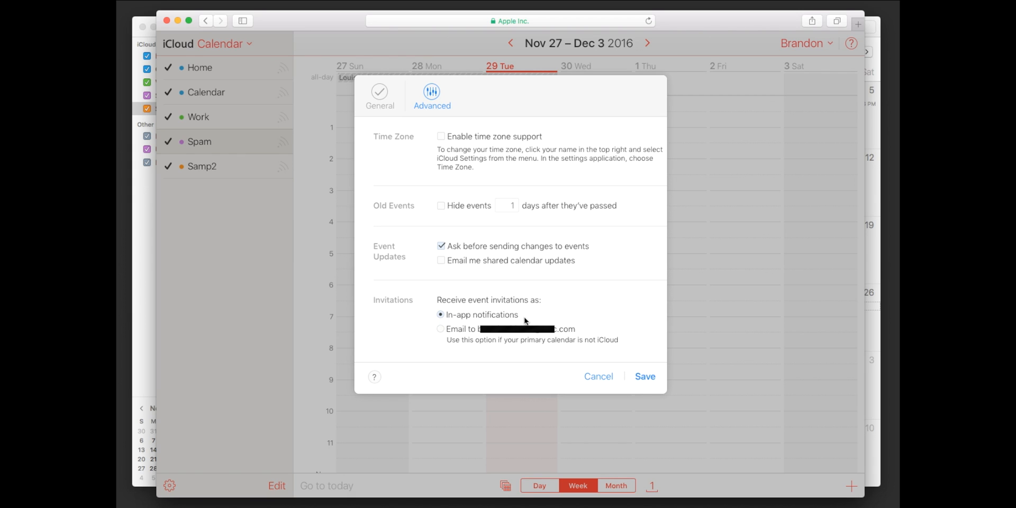
mouse_move(445, 314)
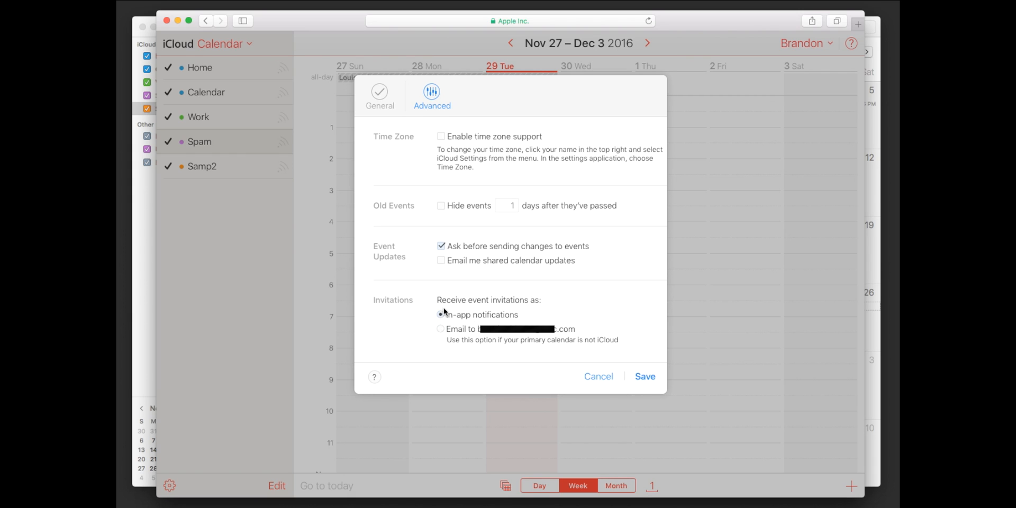
left_click(441, 328)
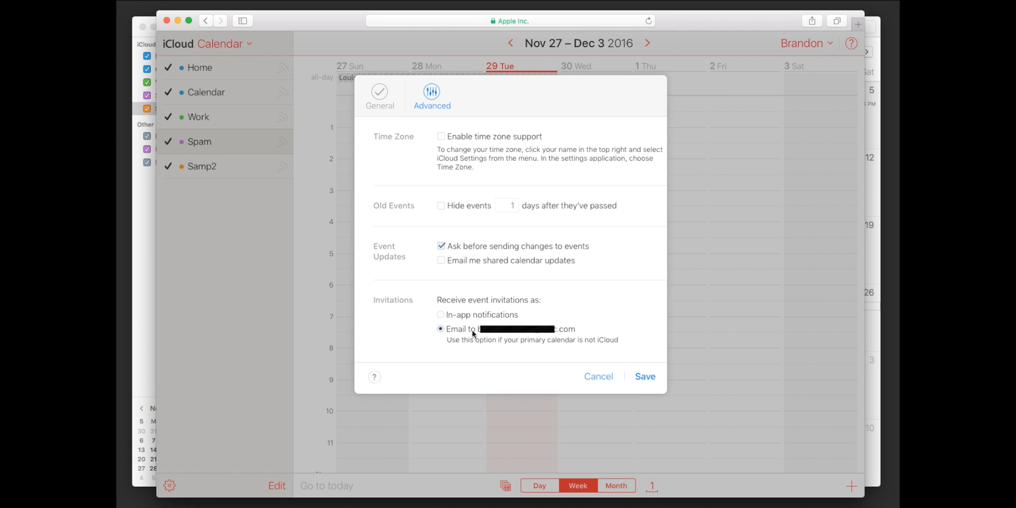
mouse_move(517, 332)
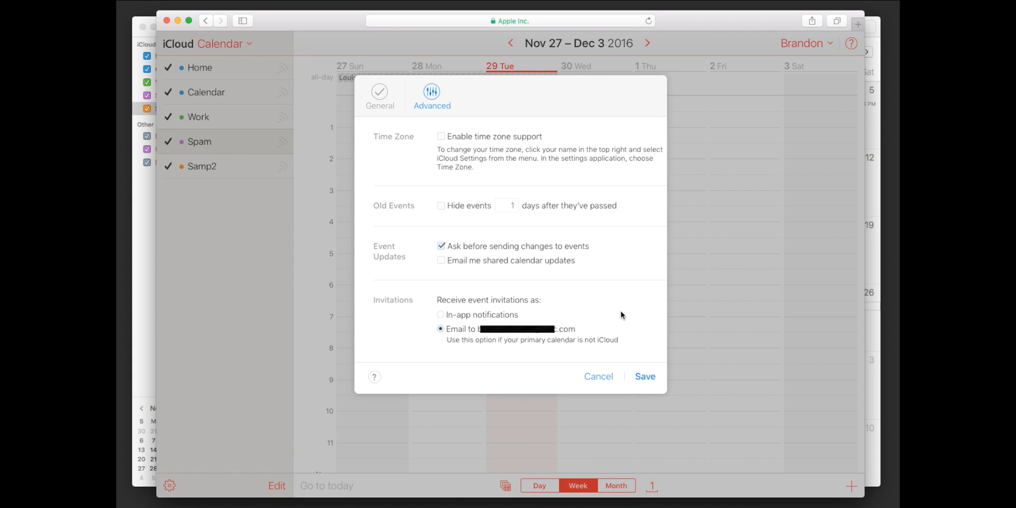
mouse_move(504, 341)
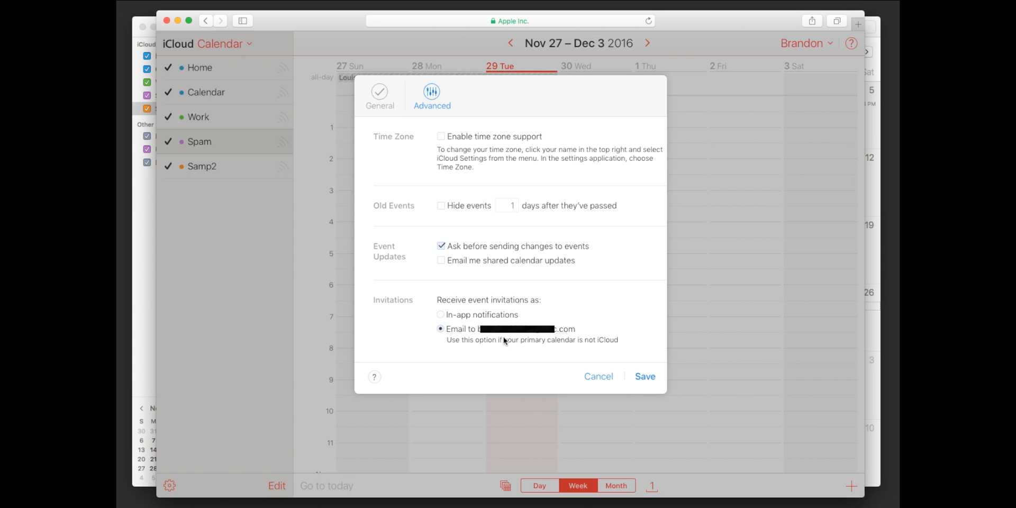
mouse_move(570, 352)
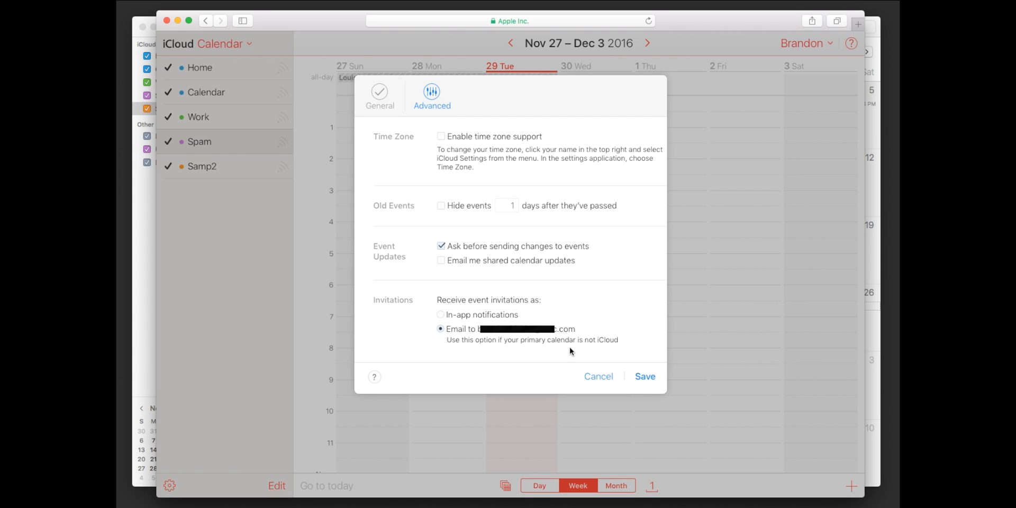
mouse_move(577, 355)
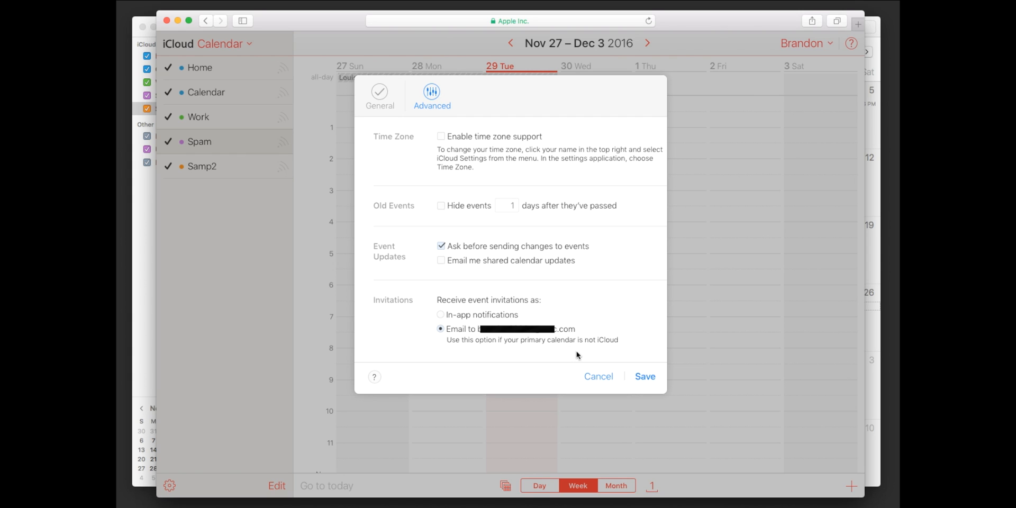
mouse_move(513, 349)
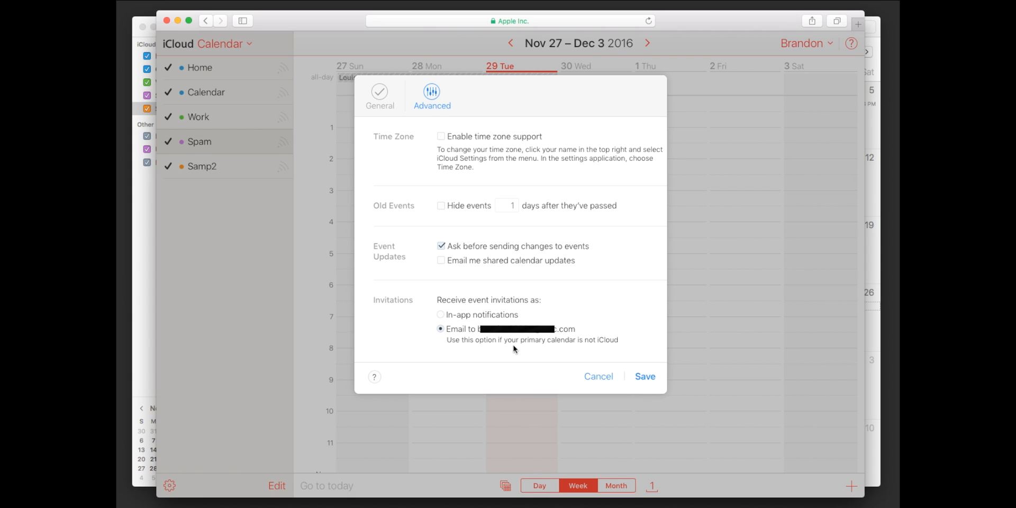
mouse_move(598, 378)
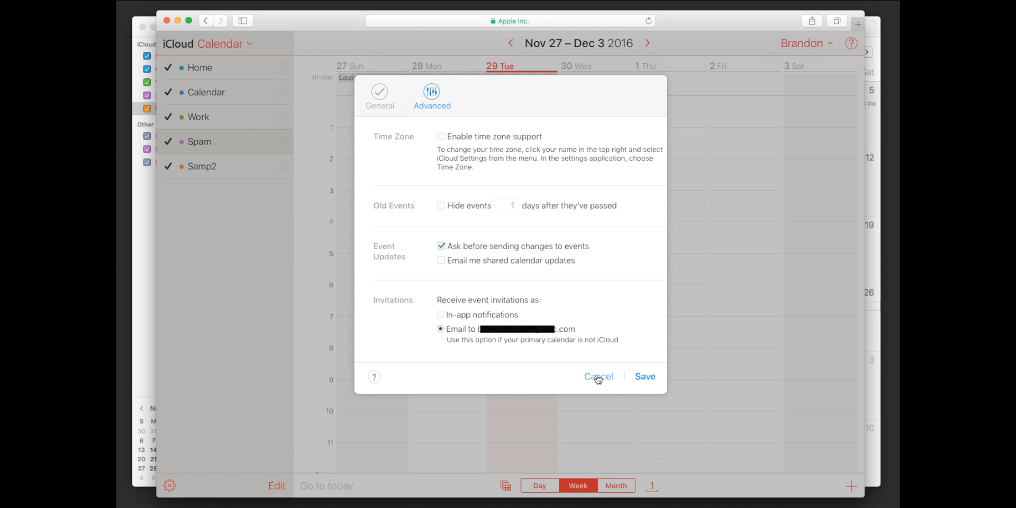
left_click(598, 376)
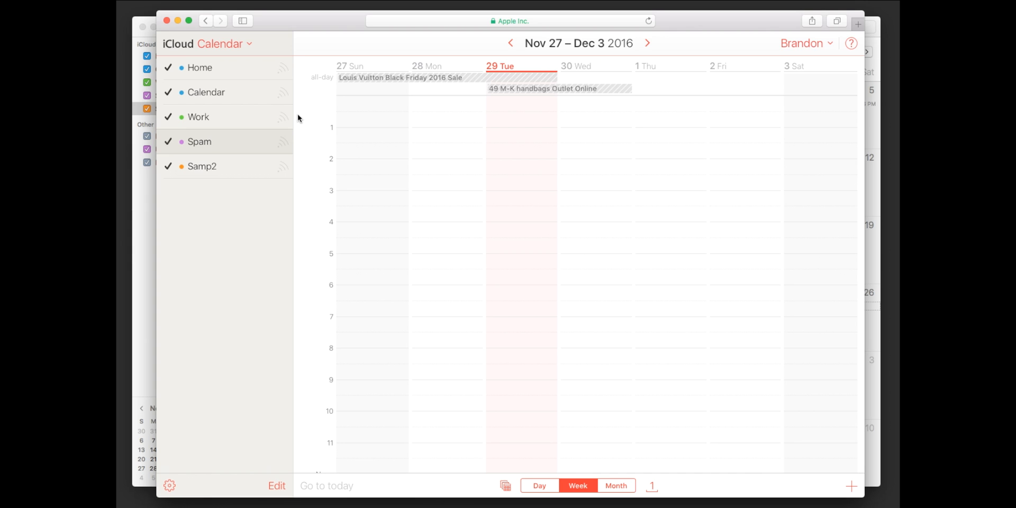
mouse_move(382, 73)
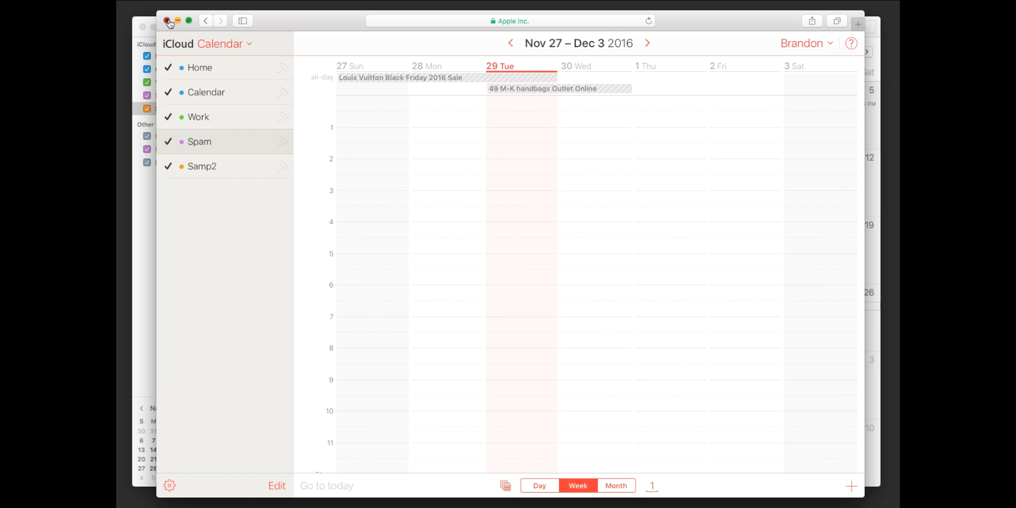
Close the iCloud Safari window and show options for the Louis Vuitton Black Friday 2016 Sale event.
left_click(615, 485)
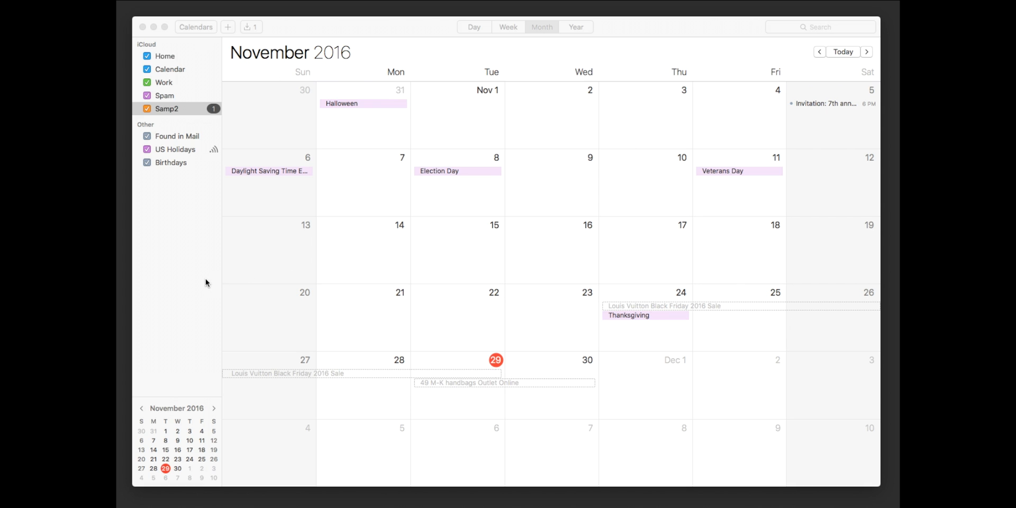
right_click(287, 373)
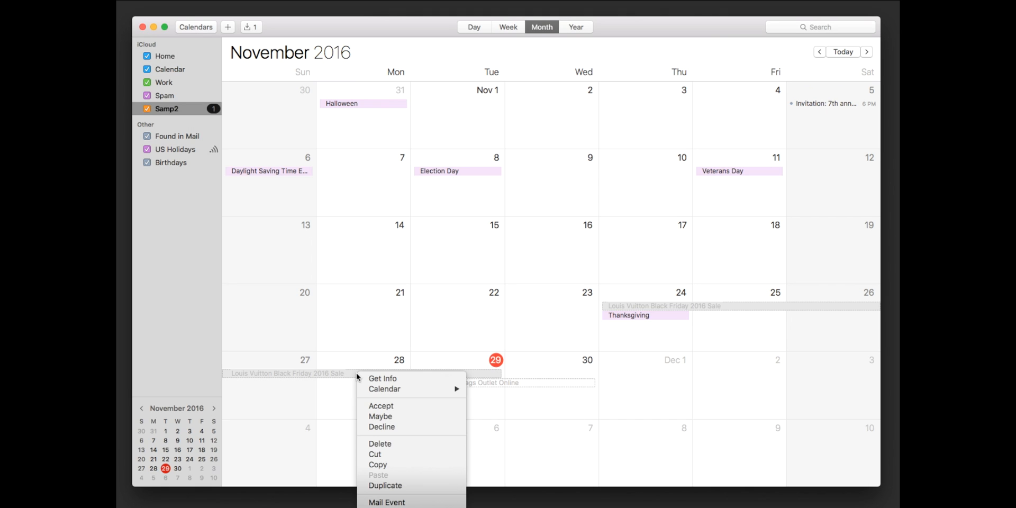